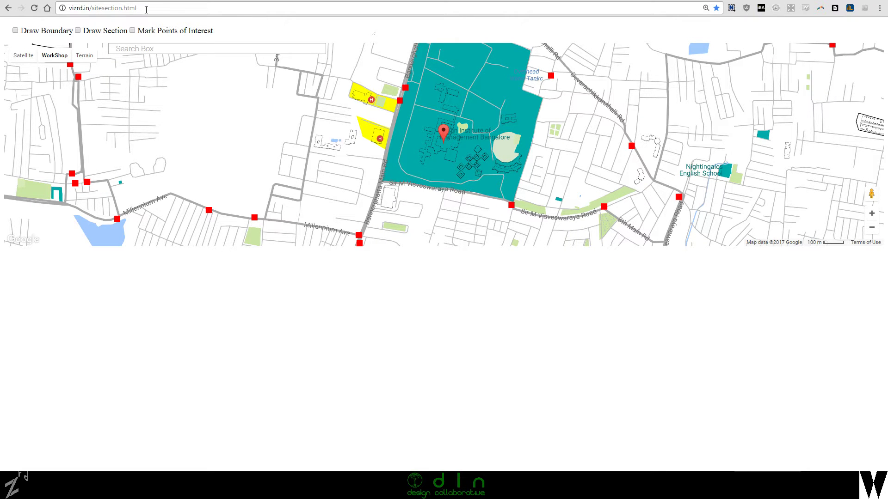
- Zoom the map out to show the wider area before searching
click(102, 9)
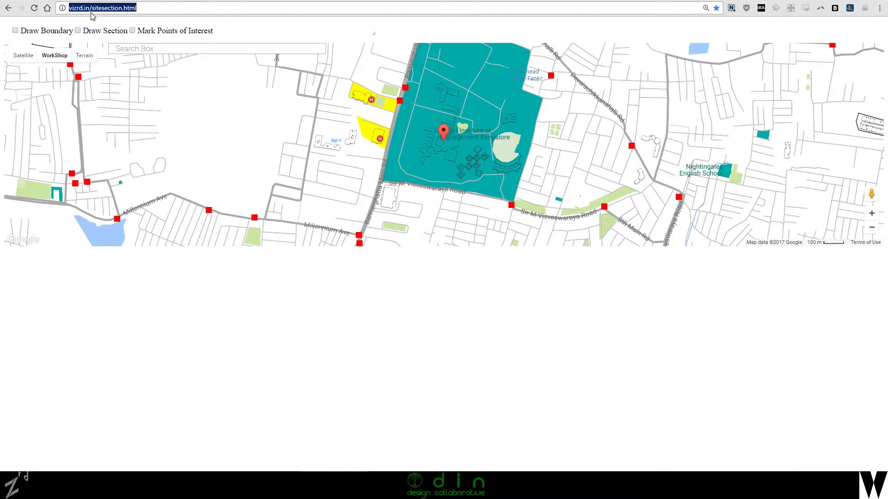
mouse_move(132, 18)
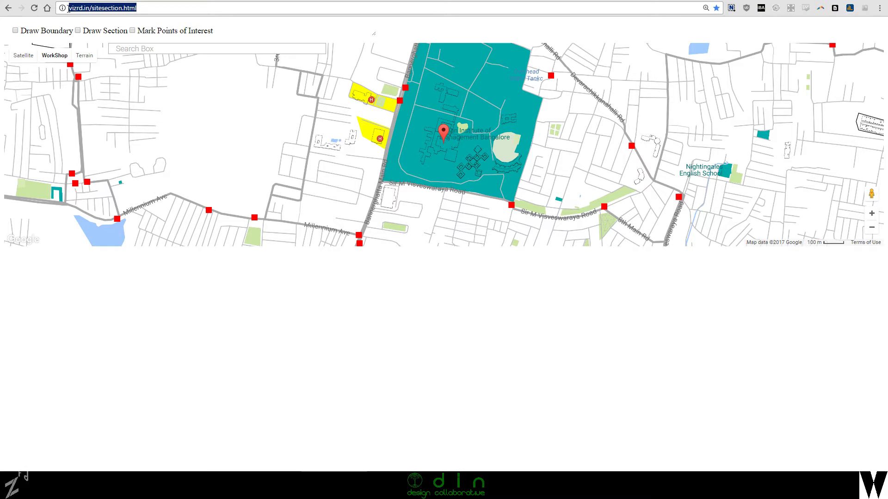
mouse_move(83, 19)
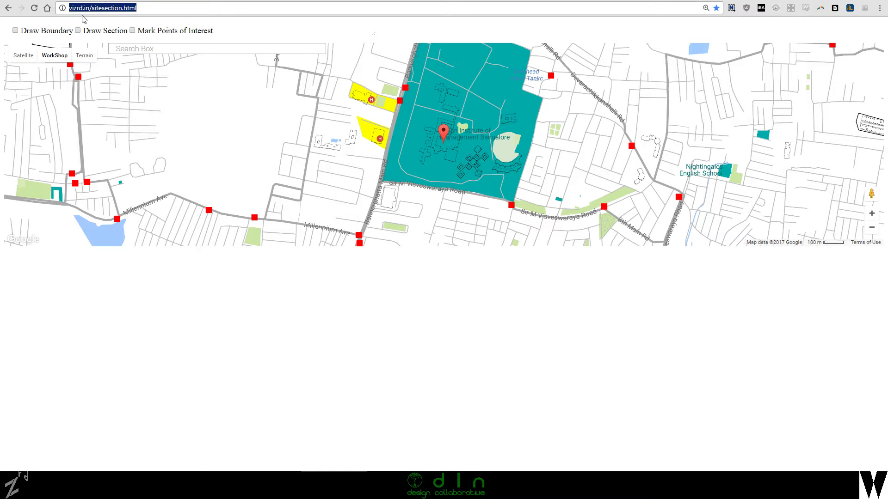
mouse_move(80, 27)
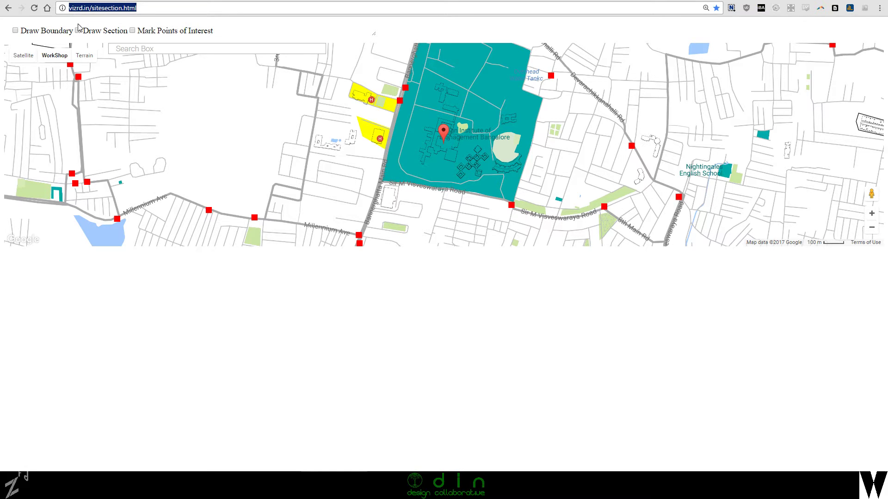
mouse_move(93, 13)
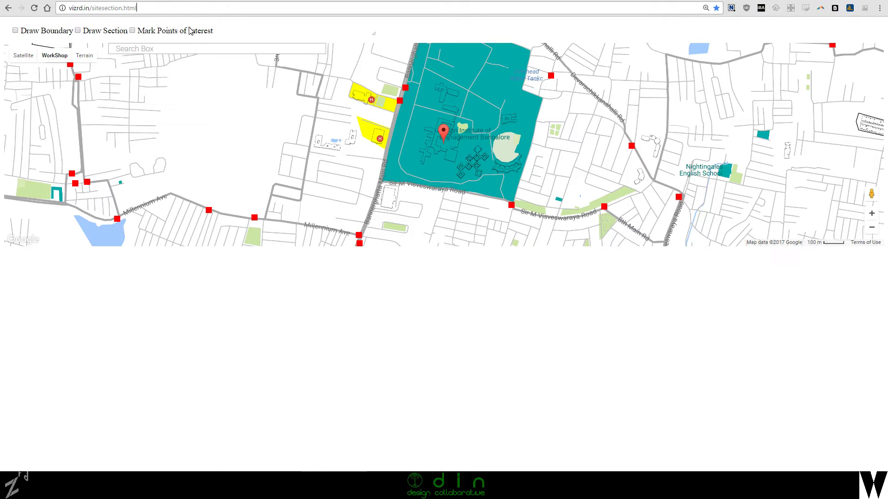
mouse_move(268, 175)
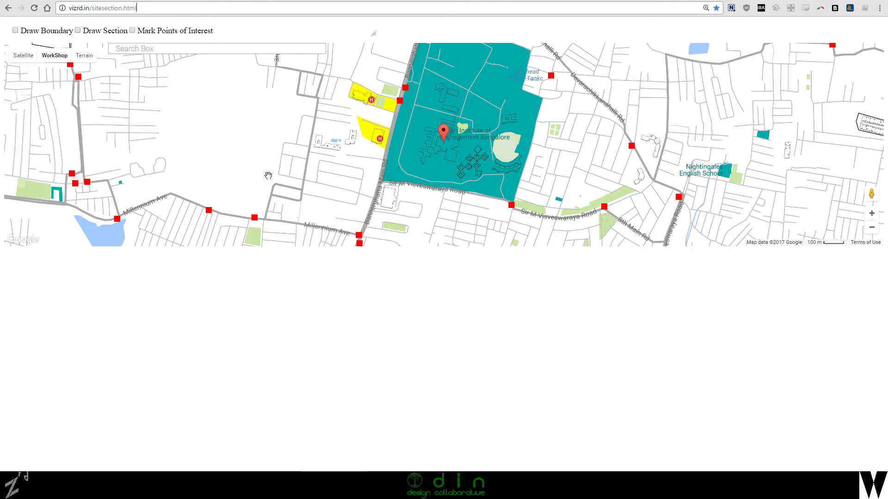
mouse_move(363, 219)
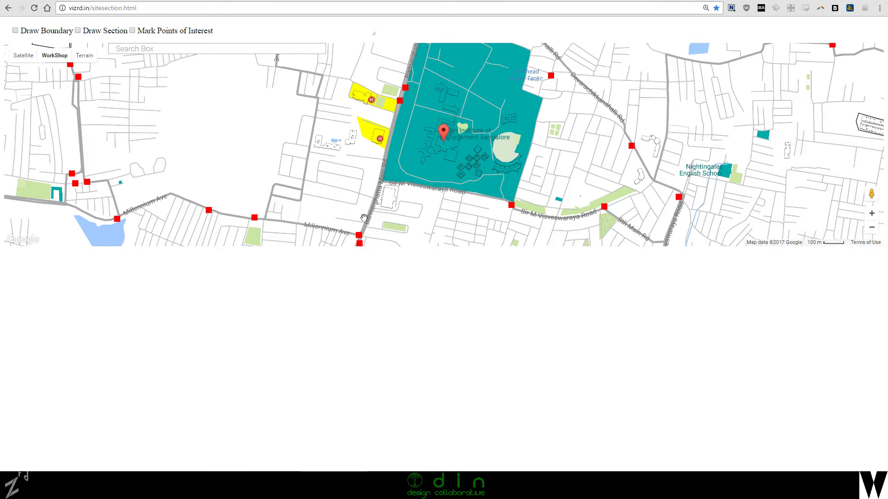
mouse_move(645, 165)
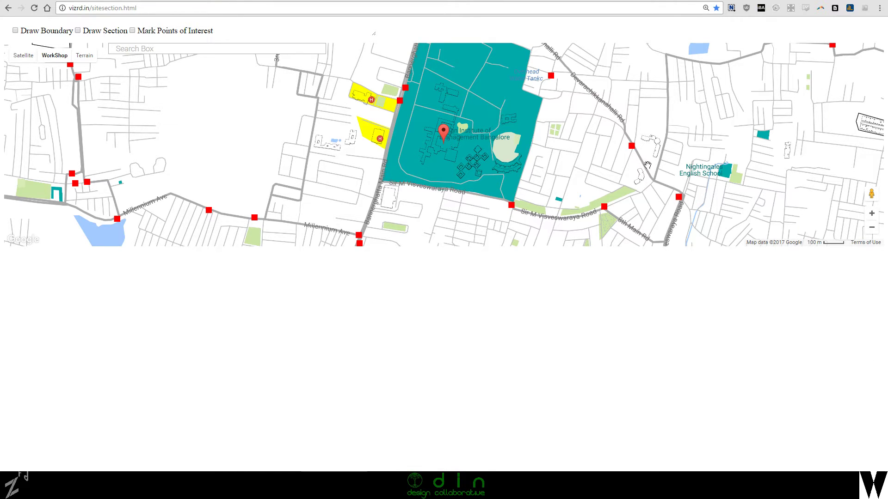
mouse_move(577, 159)
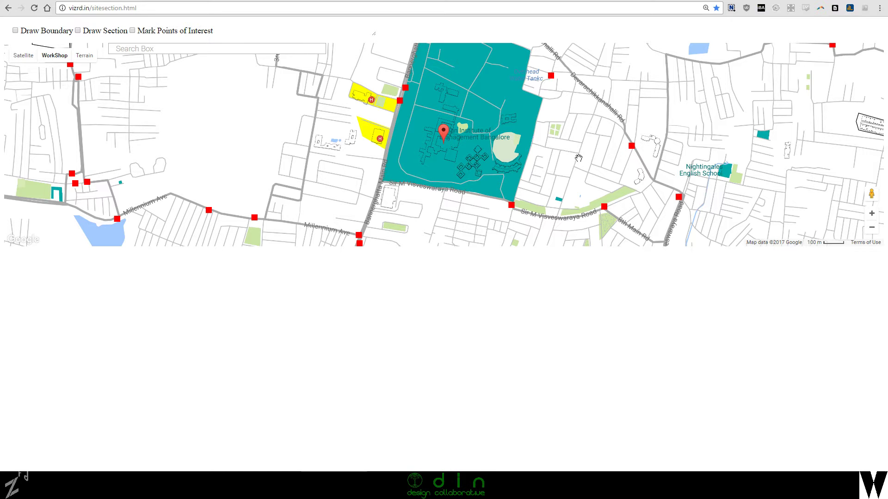
mouse_move(310, 67)
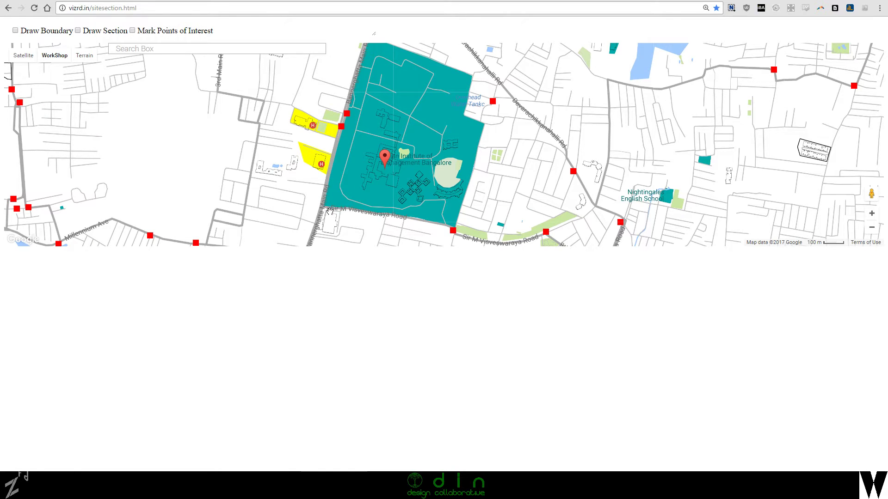
mouse_move(294, 196)
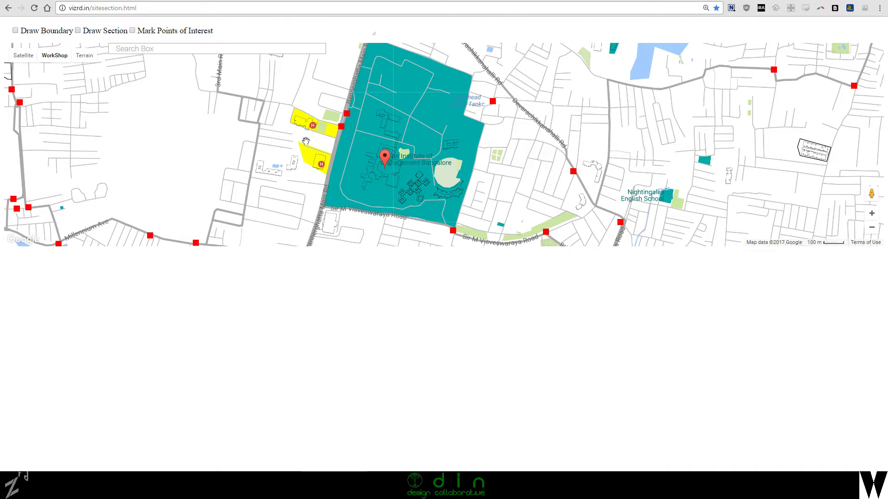
click(872, 227)
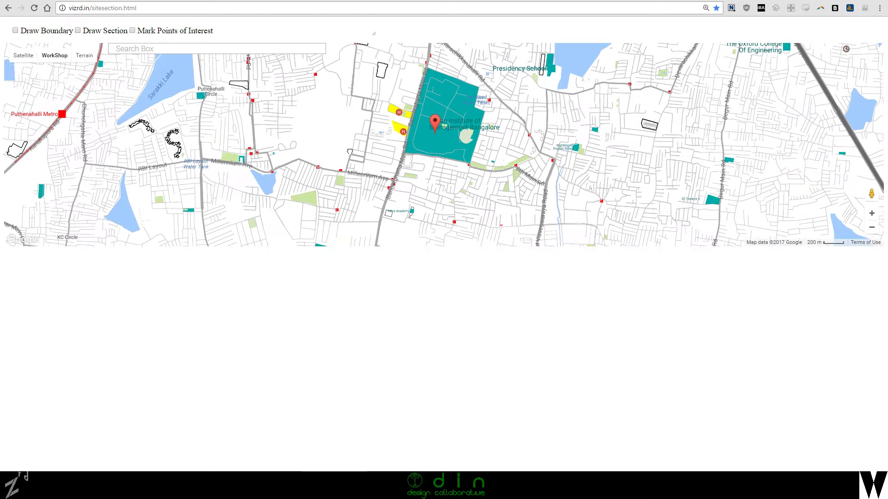
click(872, 212)
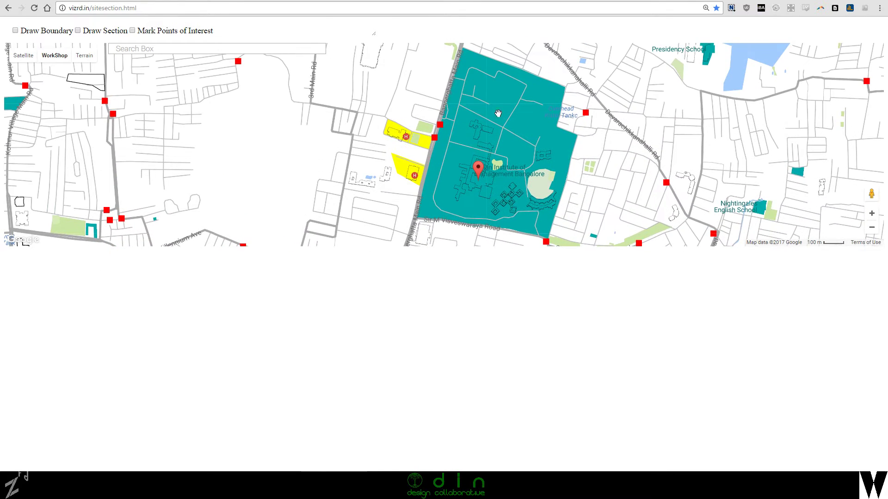
mouse_move(412, 217)
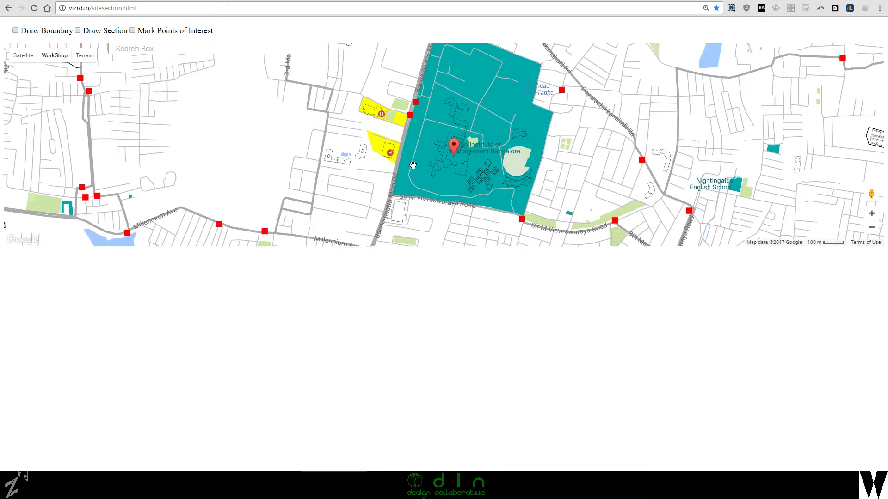
click(871, 227)
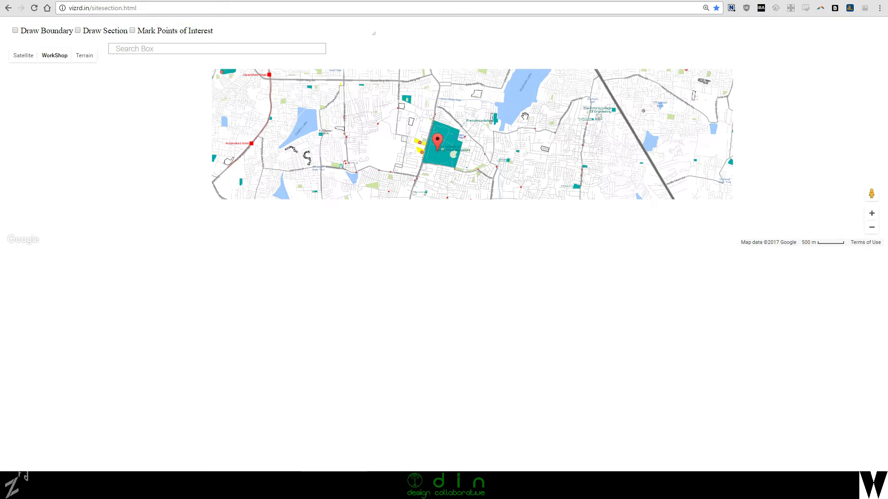
click(871, 228)
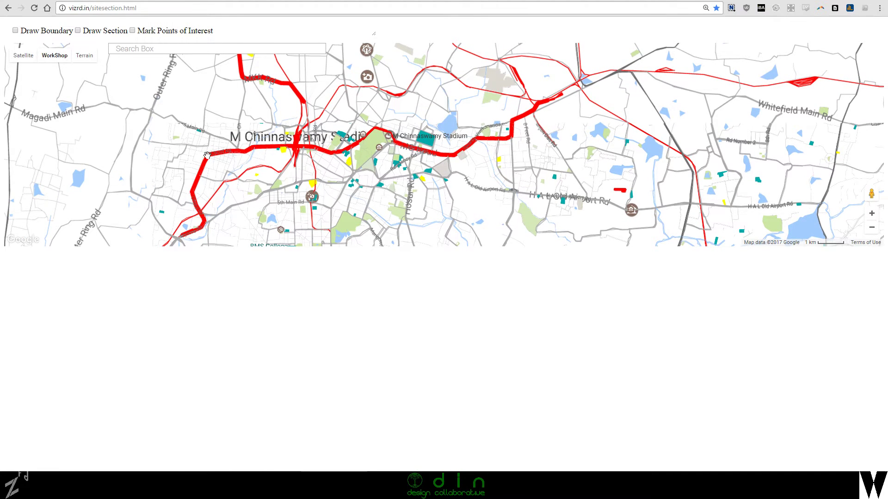
click(872, 228)
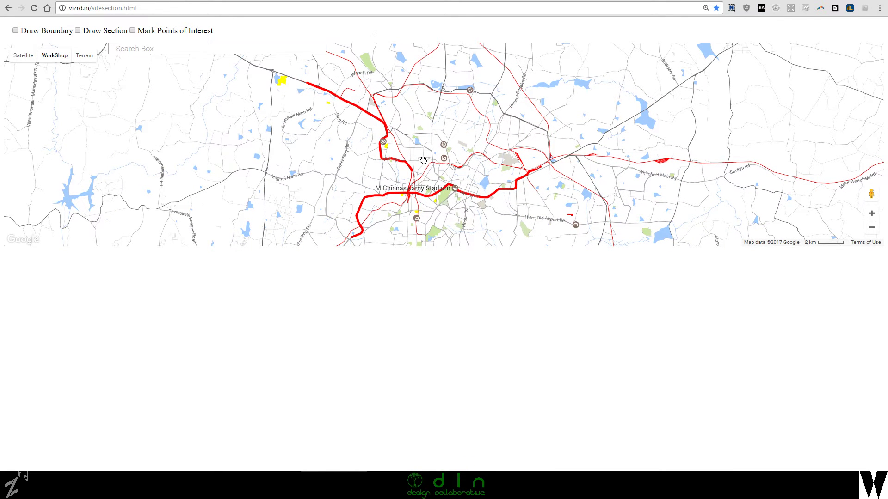
mouse_move(454, 177)
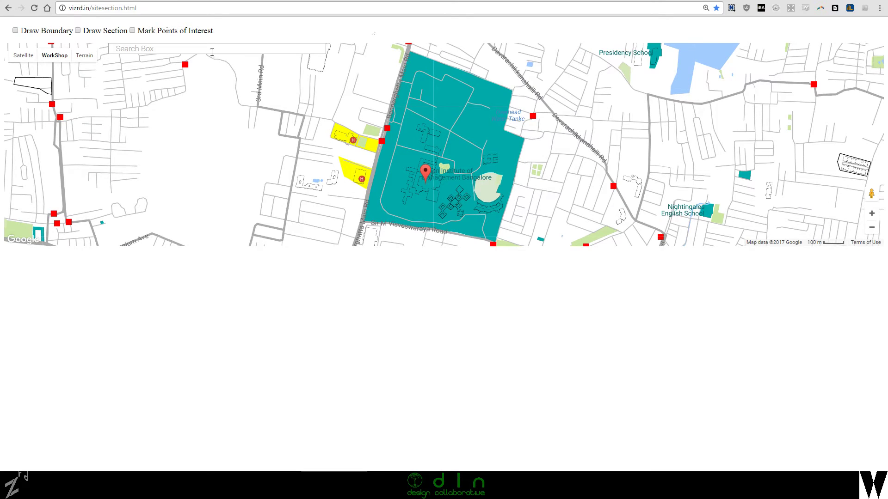
- Search for 'ooty' and jump the map to Ooty, Tamil Nadu, India
click(217, 49)
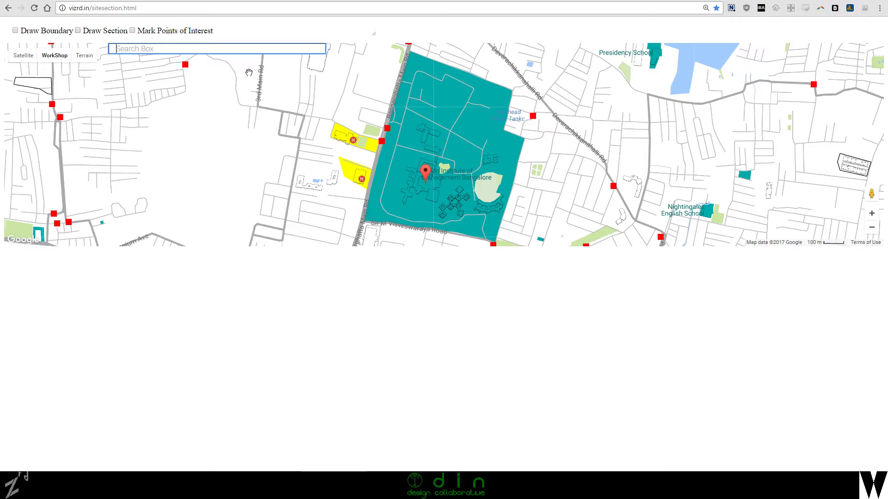
text(e)
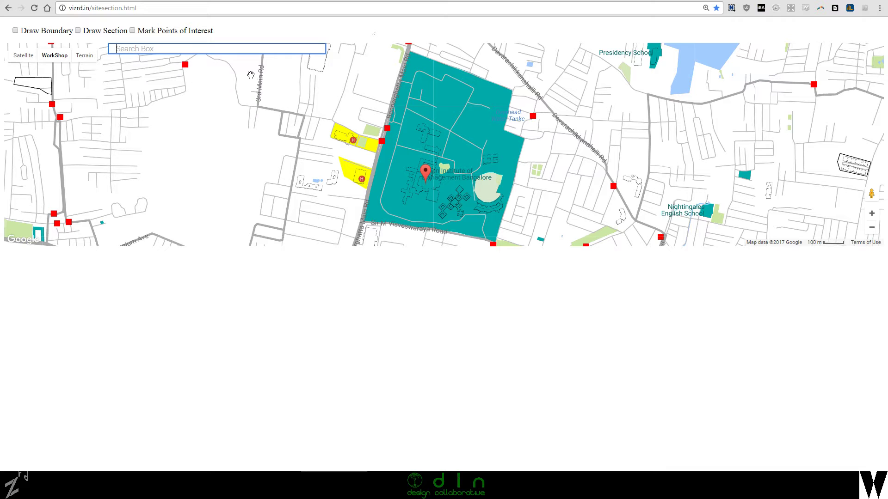
text(ooty)
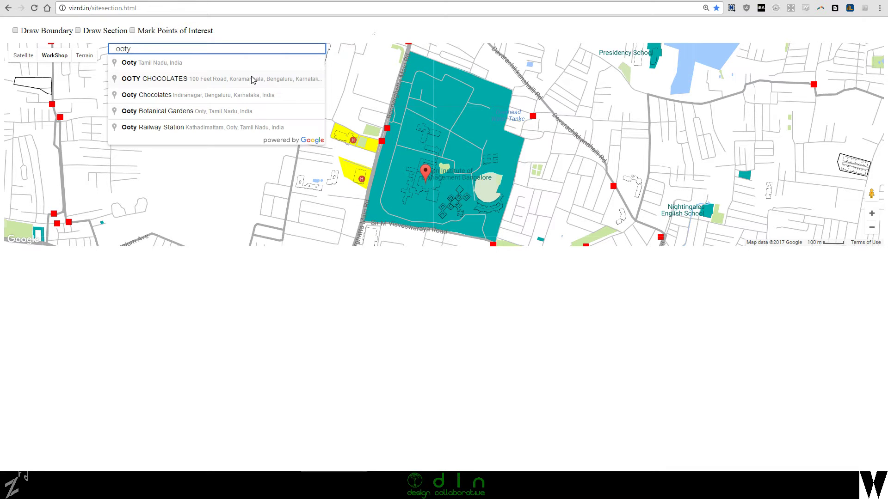
click(151, 62)
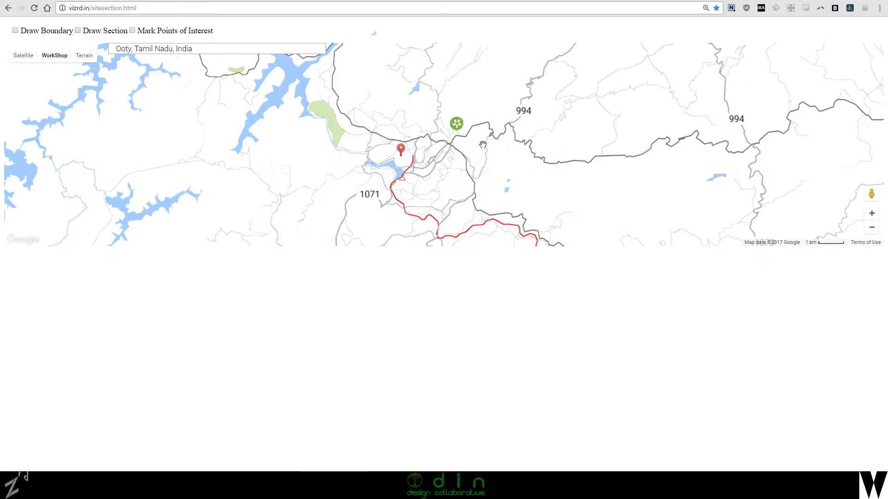
click(84, 55)
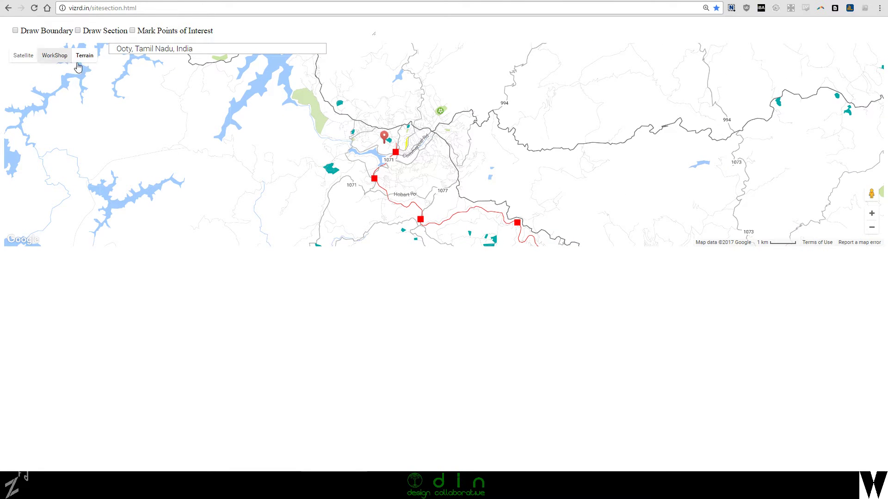
- Switch the map around Ooty Lake to Satellite imagery
click(85, 55)
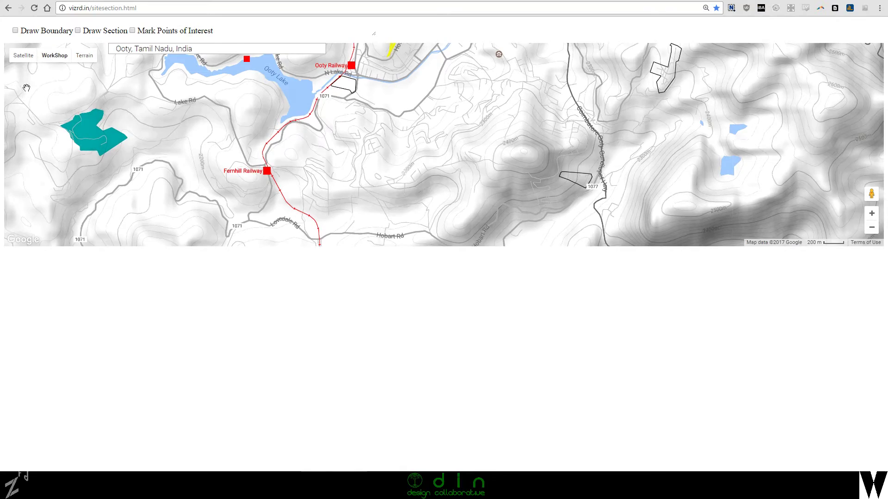
click(23, 54)
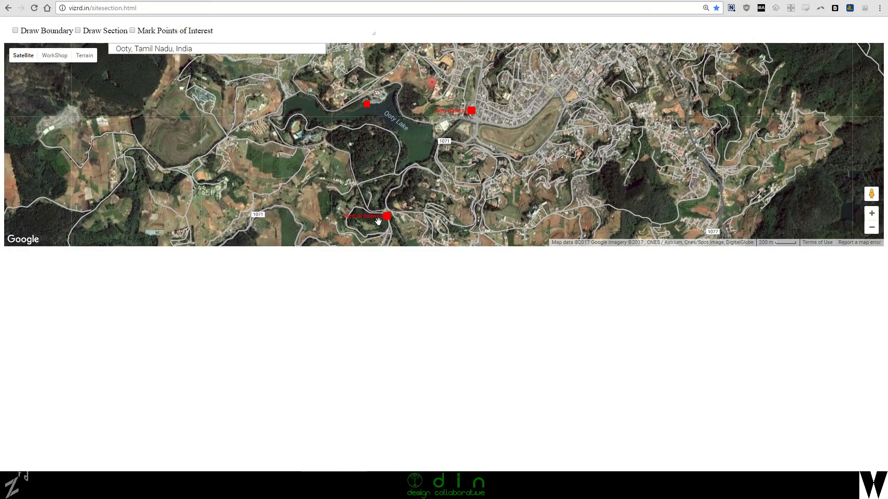
click(871, 213)
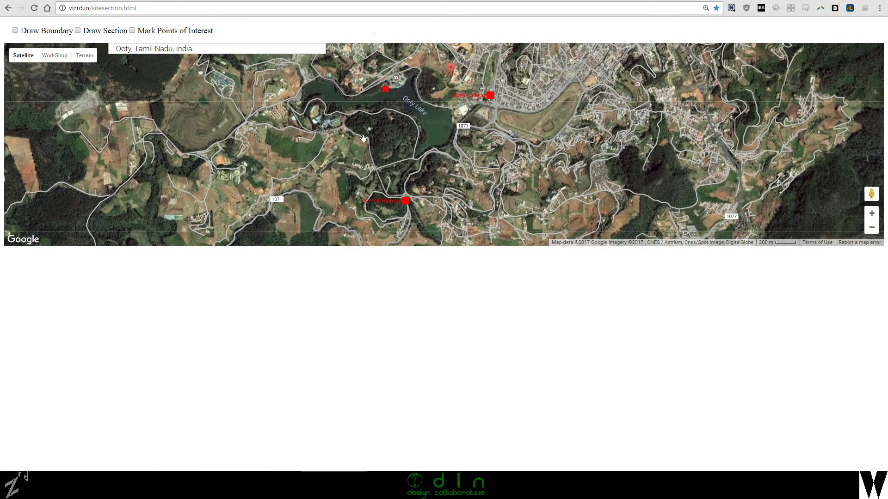
mouse_move(430, 150)
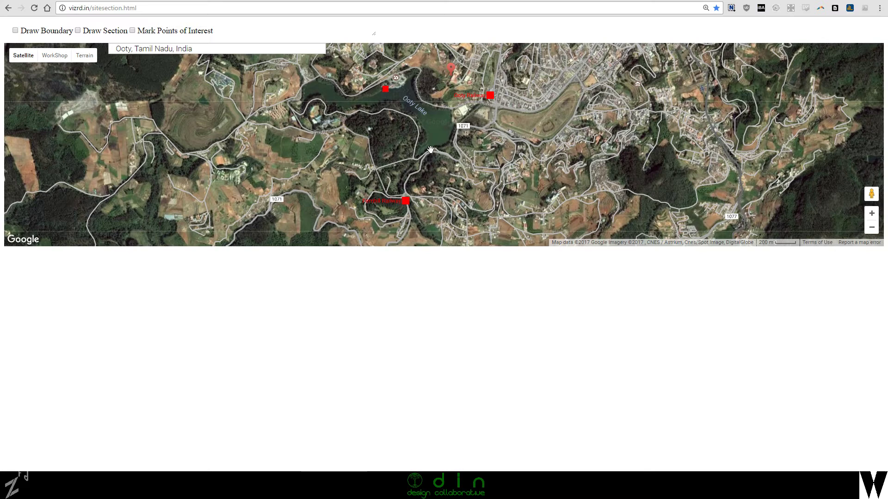
mouse_move(379, 71)
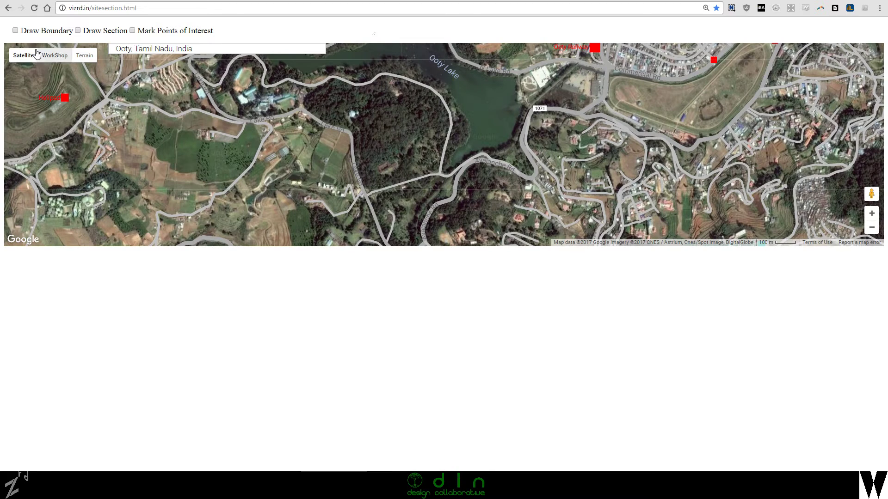
mouse_move(85, 64)
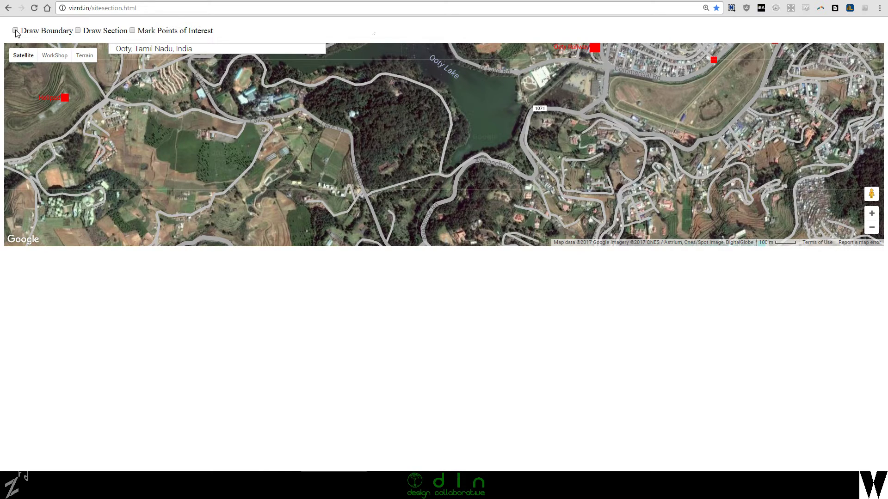
- Enable Draw Boundary and place the first points along Lake Rd and the western road
click(16, 30)
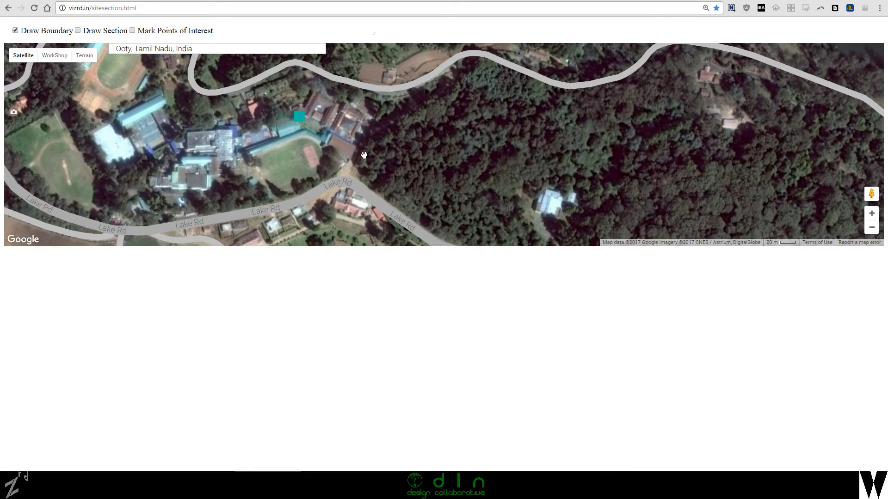
mouse_move(354, 166)
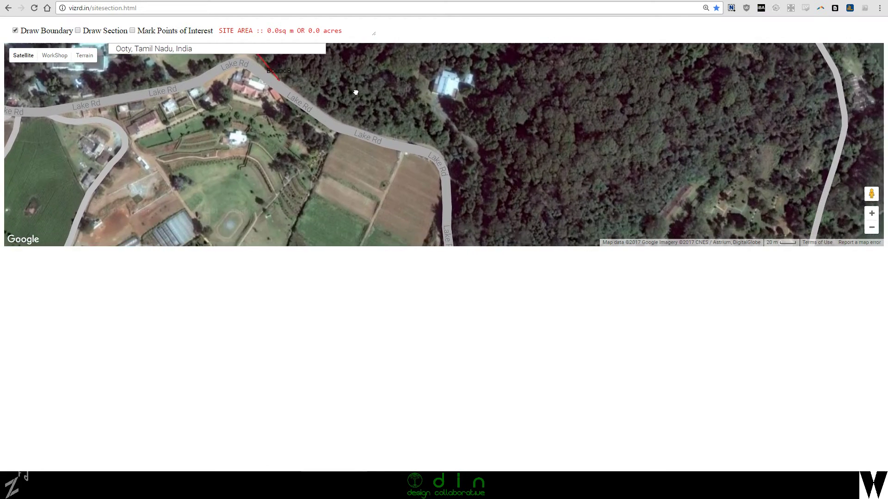
scroll(down, 3)
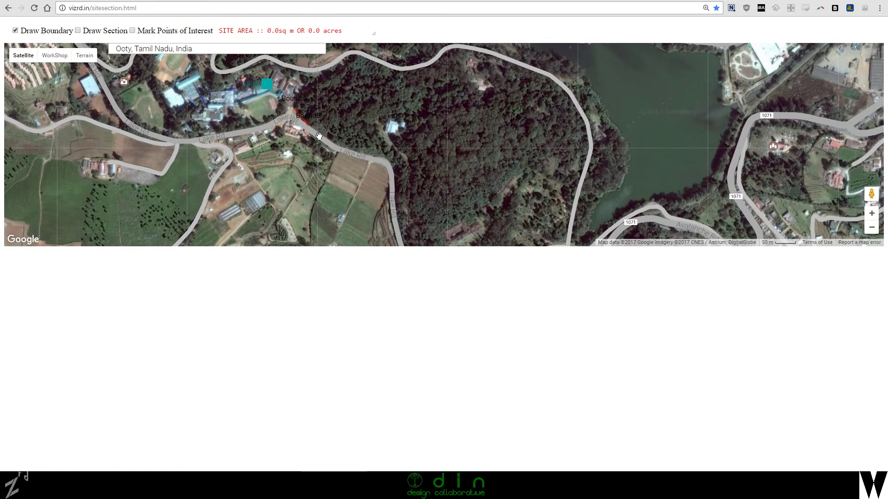
mouse_move(326, 138)
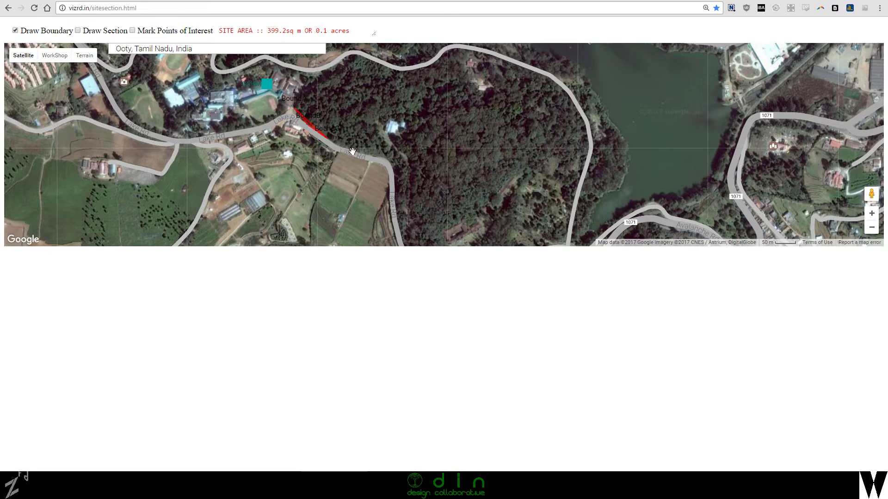
click(375, 157)
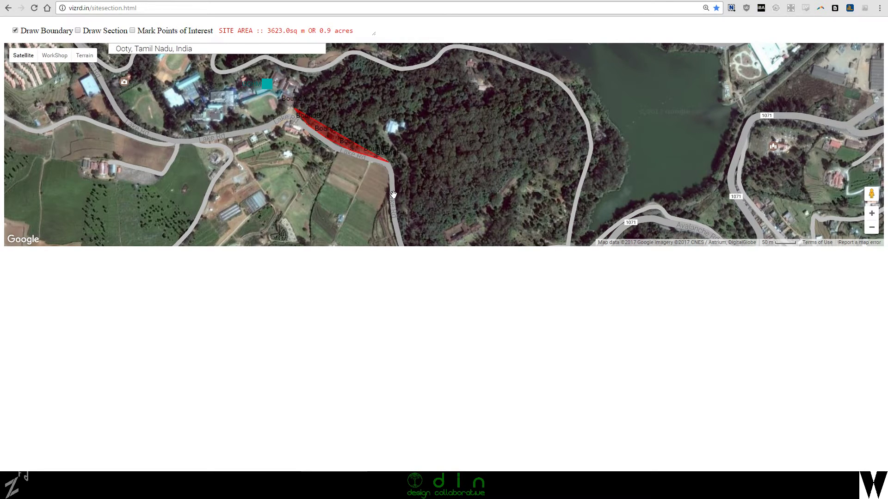
click(397, 206)
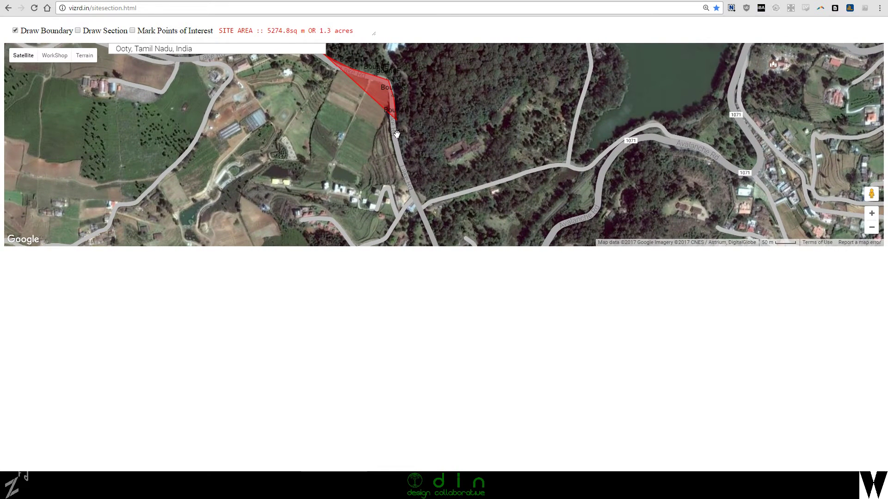
click(397, 158)
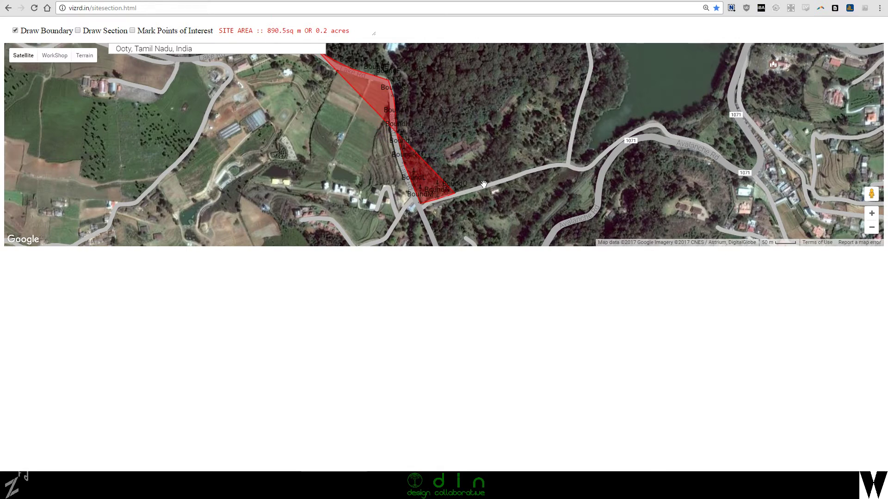
- Close the boundary along the southern road and northern lakeshore for a 58-acre site
click(512, 182)
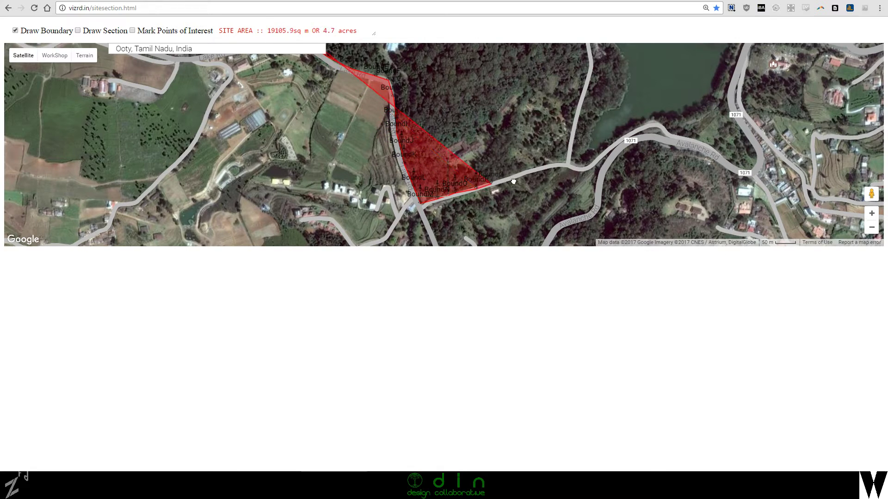
click(558, 165)
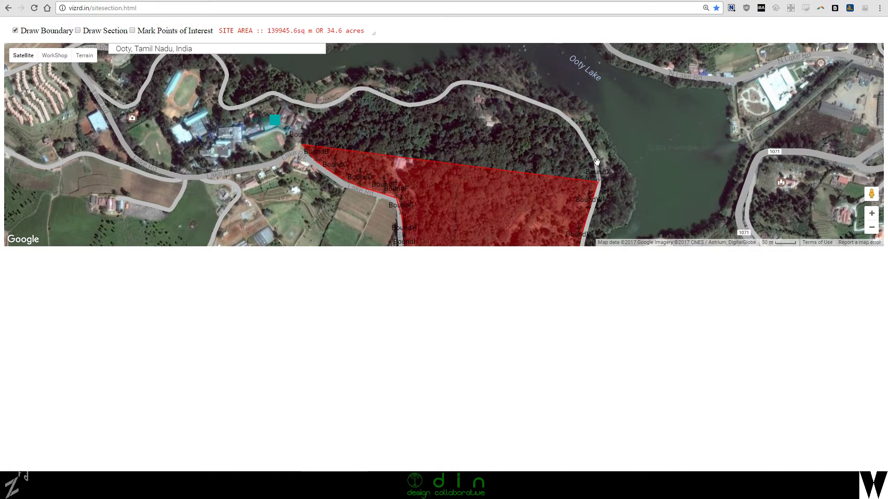
click(535, 103)
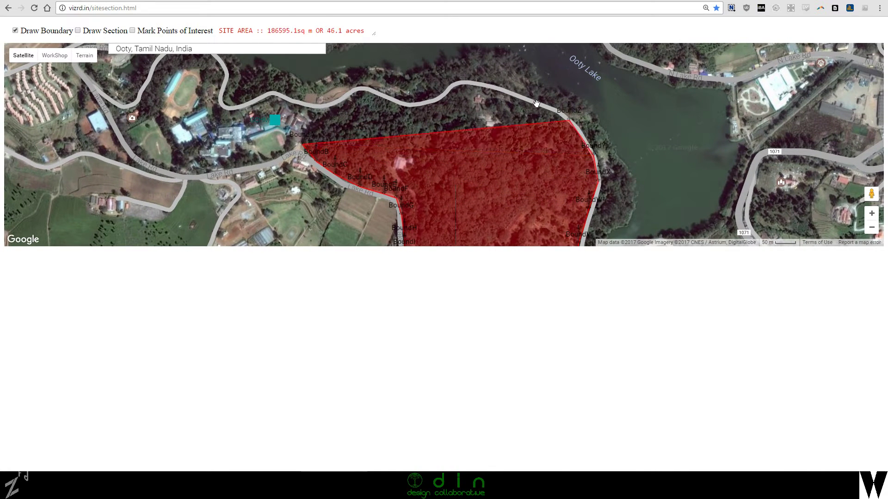
click(451, 89)
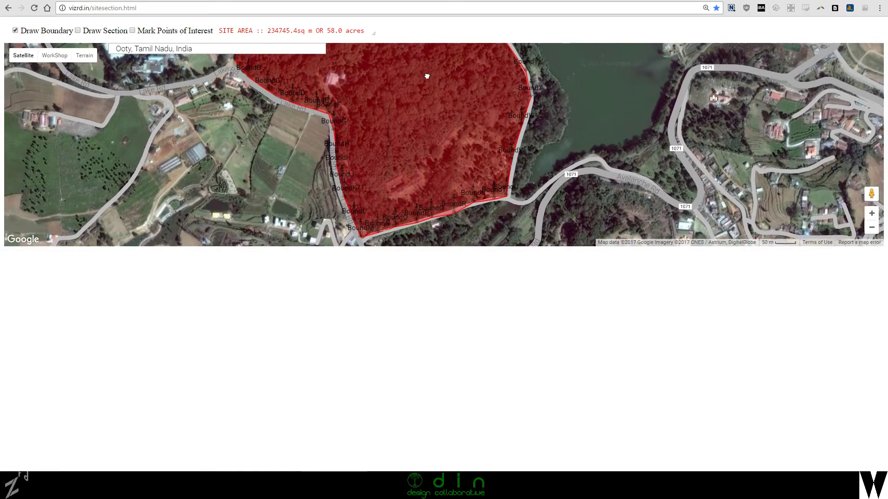
- Zoom to the northern boundary edge and switch to the WorkShop map style
scroll(down, 3)
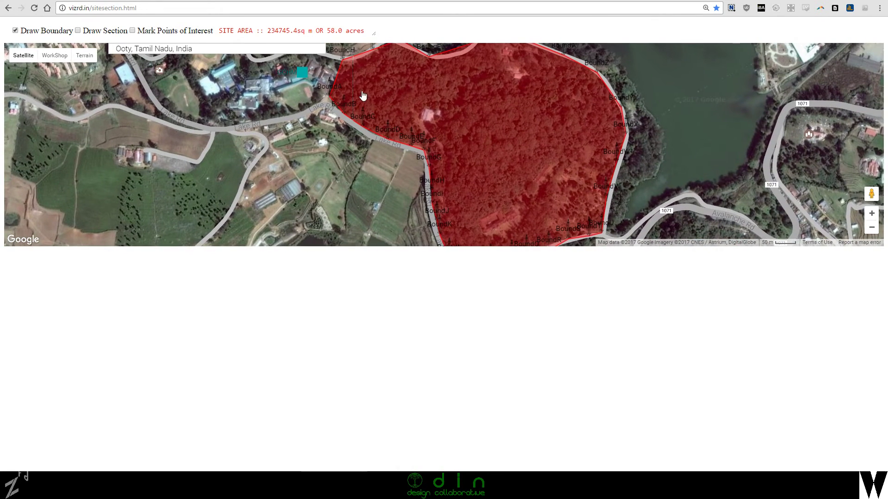
mouse_move(355, 117)
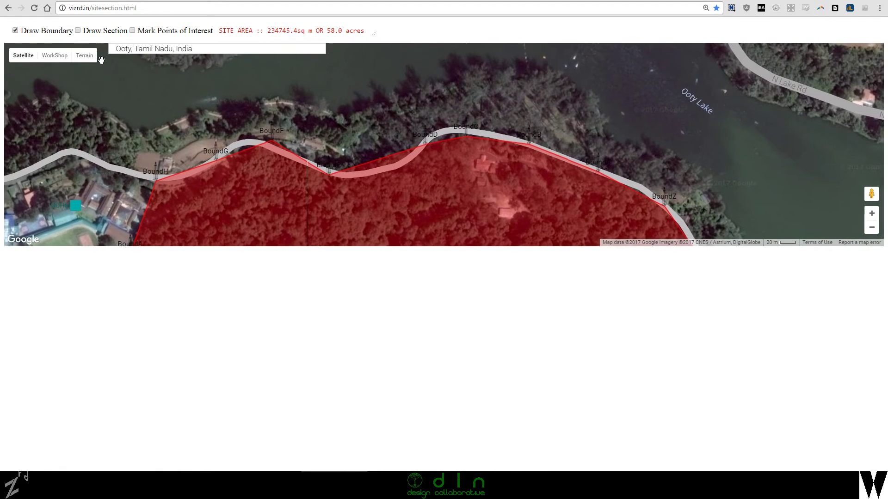
click(55, 56)
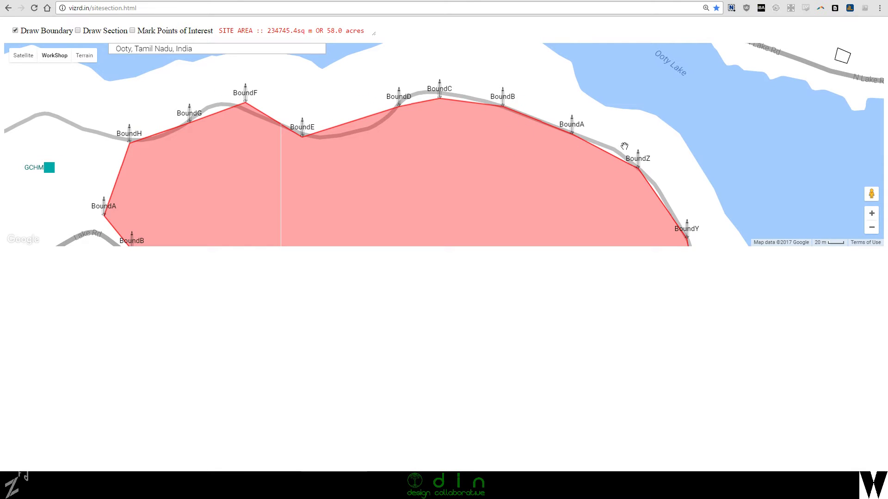
mouse_move(438, 86)
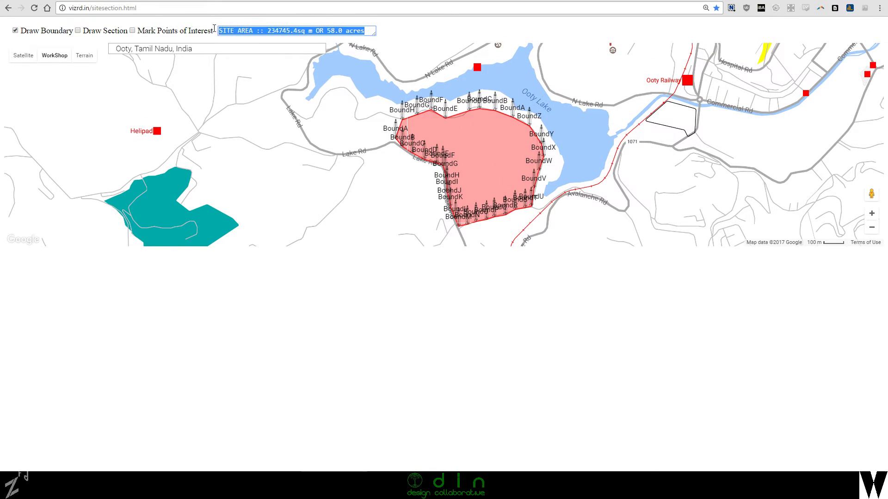
mouse_move(497, 157)
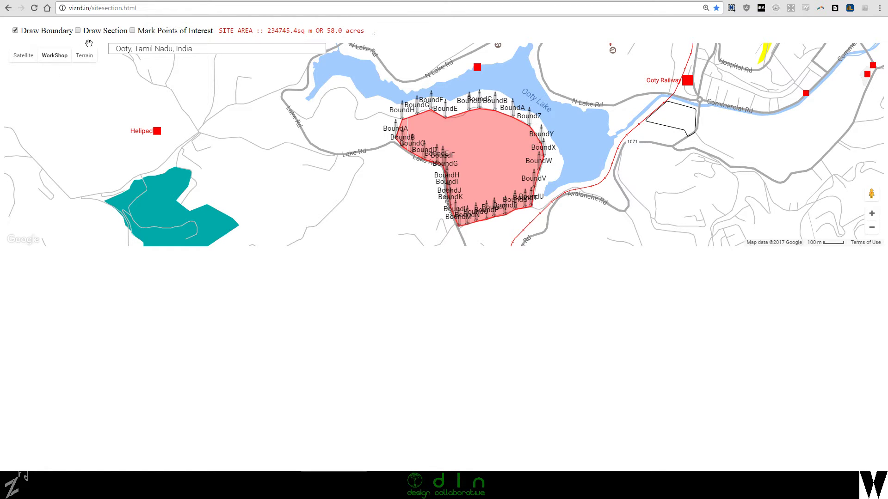
mouse_move(77, 40)
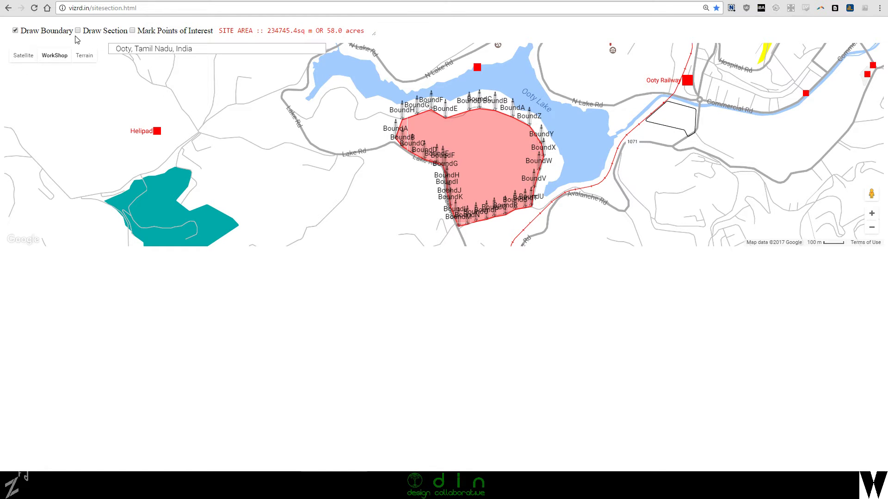
- Zoom out to show the full boundary with its BoundA–BoundZ labels beside Ooty Lake
click(85, 56)
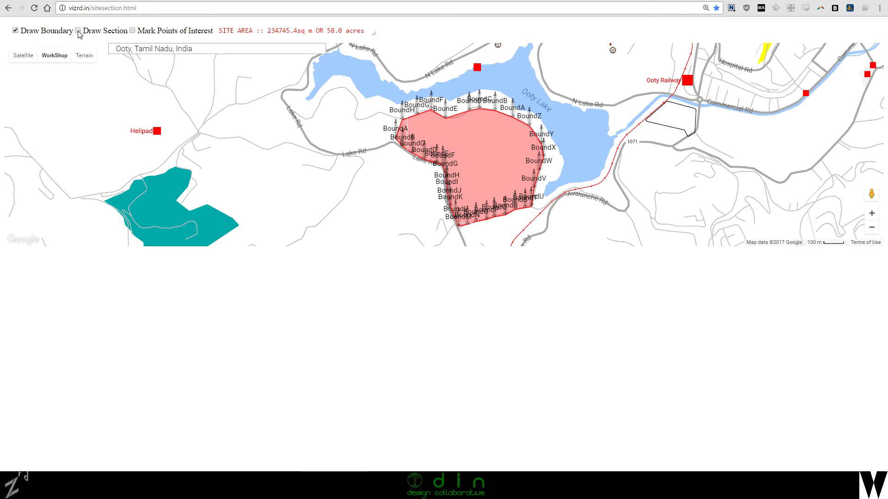
- Enable Draw Section and return the 58-acre site to Satellite imagery
click(78, 29)
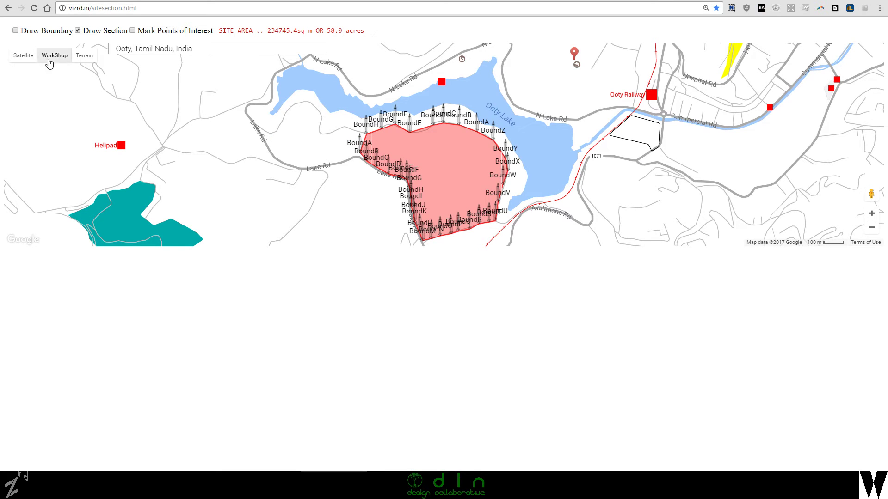
click(22, 55)
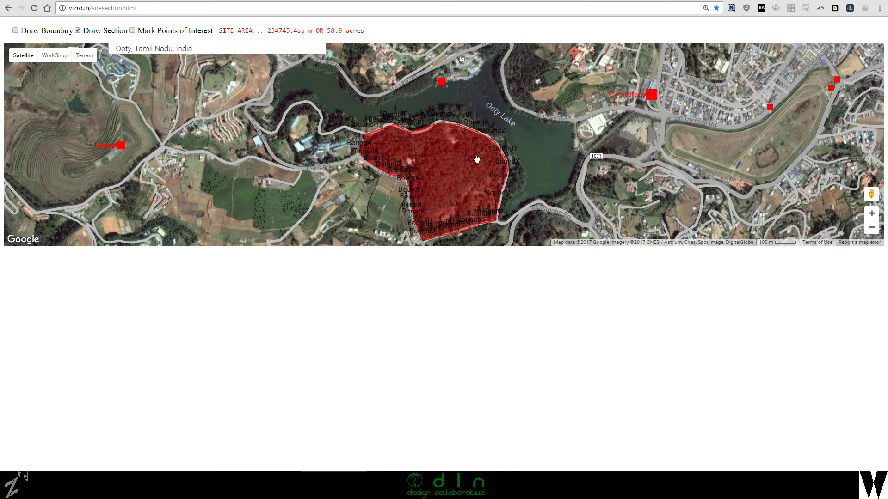
mouse_move(356, 183)
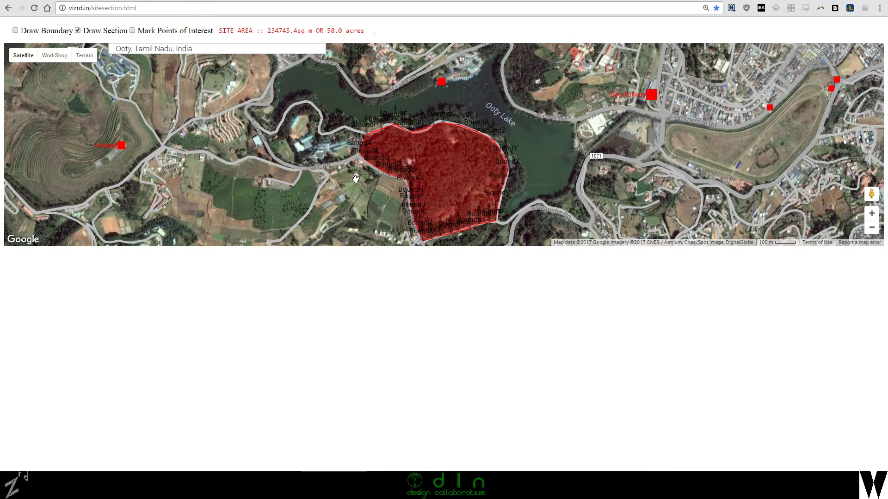
mouse_move(350, 180)
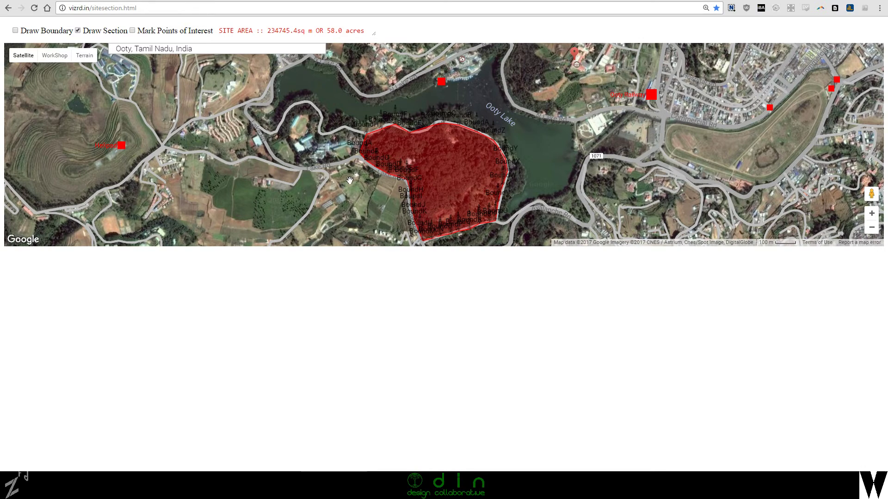
mouse_move(354, 171)
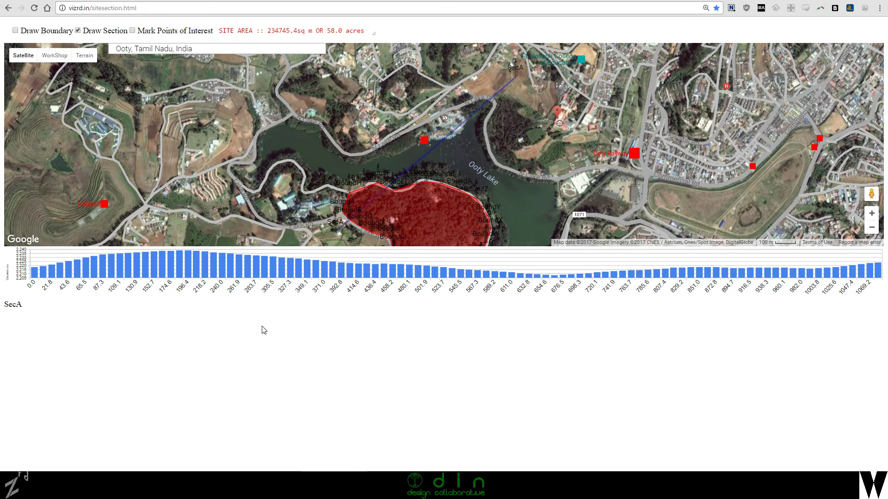
mouse_move(306, 267)
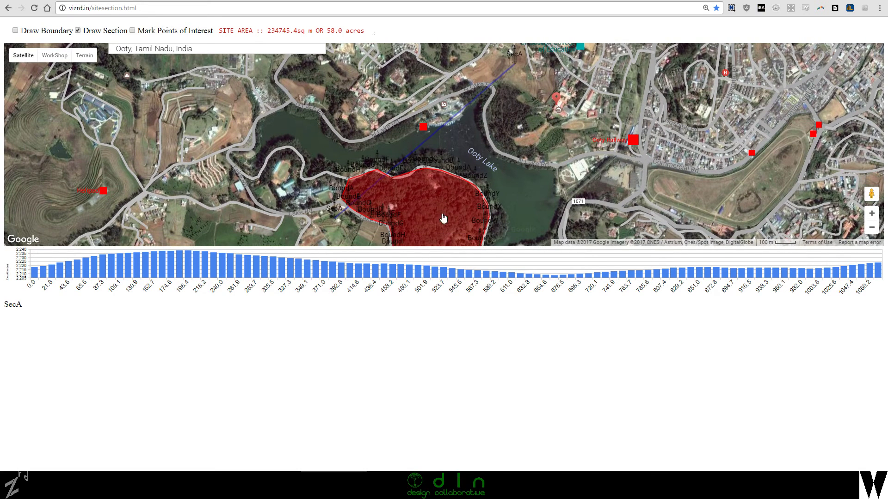
mouse_move(456, 266)
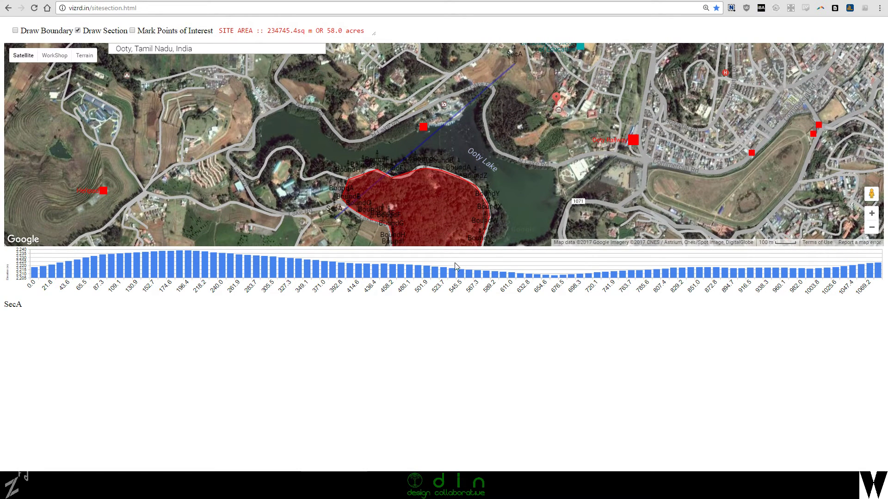
mouse_move(553, 286)
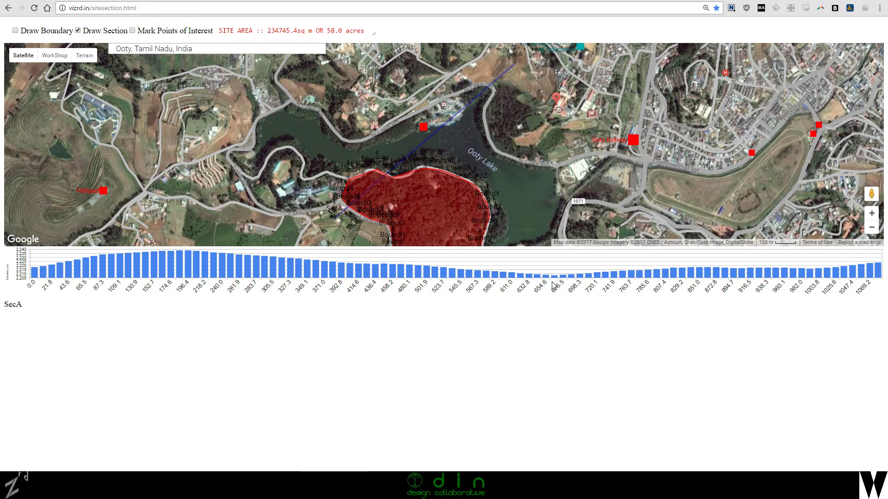
mouse_move(444, 138)
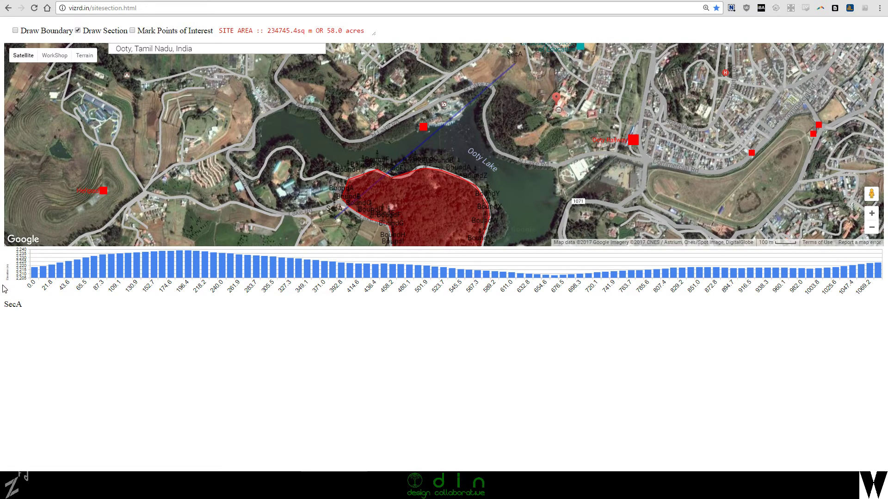
mouse_move(50, 296)
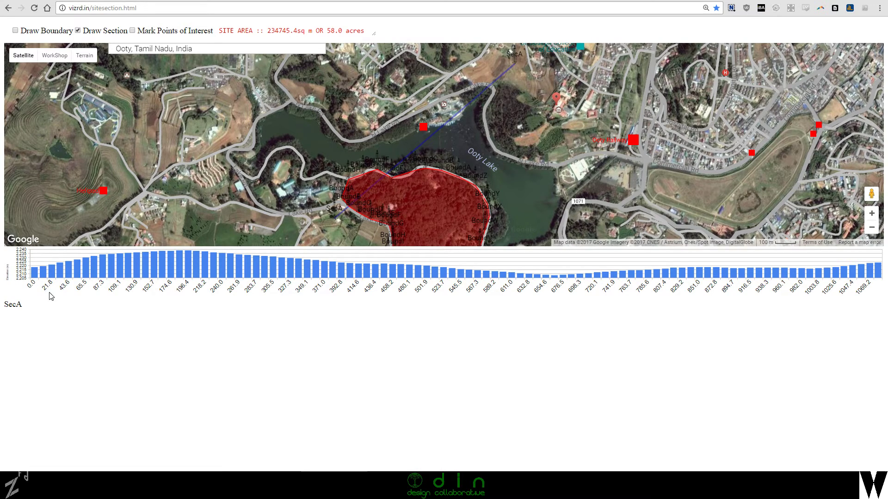
mouse_move(51, 296)
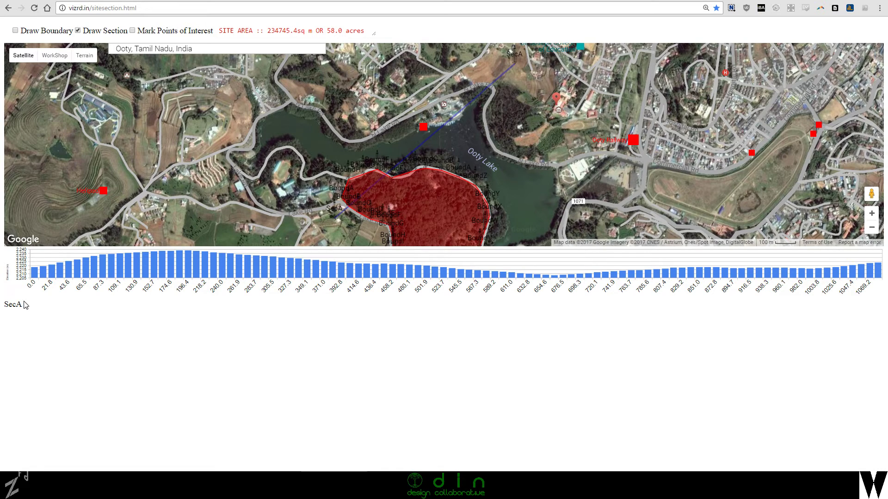
mouse_move(362, 216)
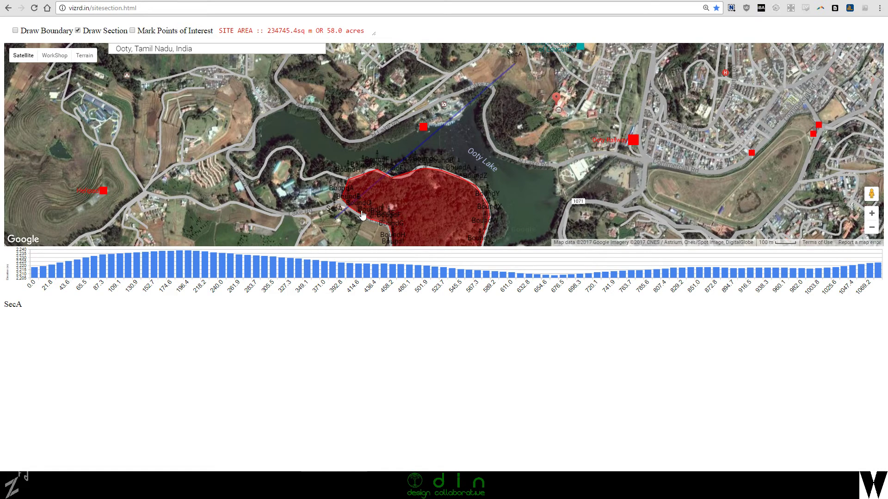
mouse_move(877, 283)
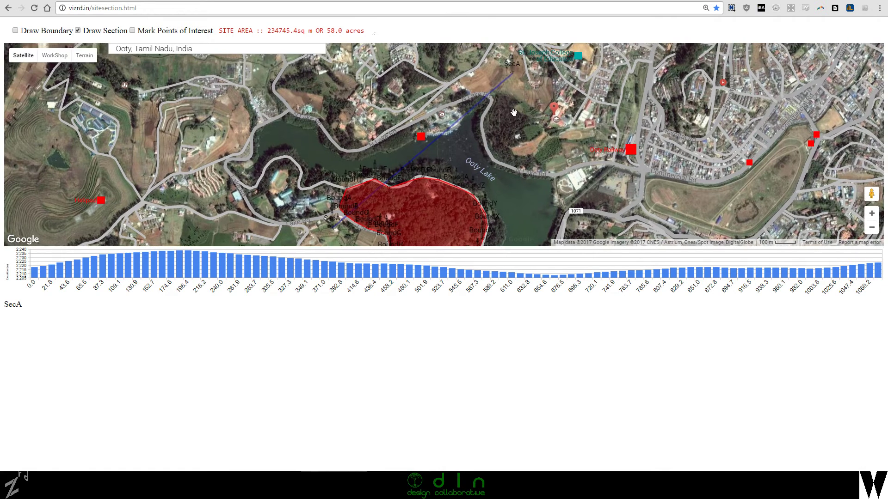
mouse_move(333, 231)
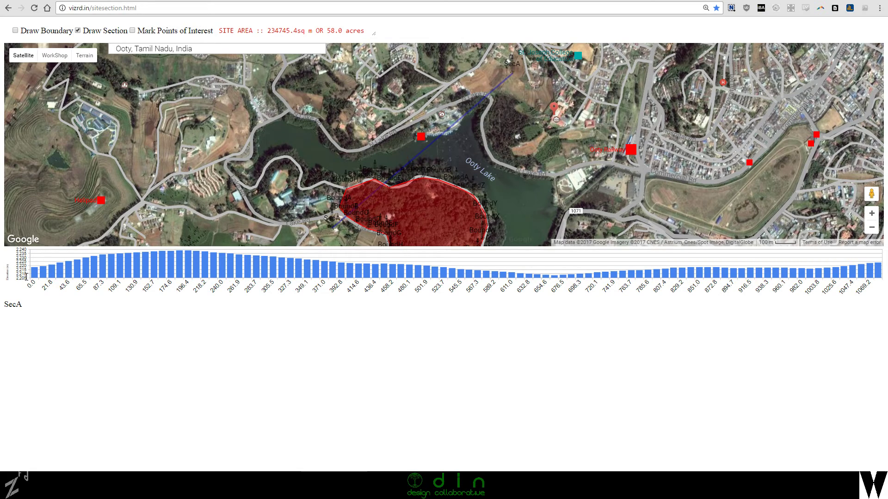
mouse_move(51, 301)
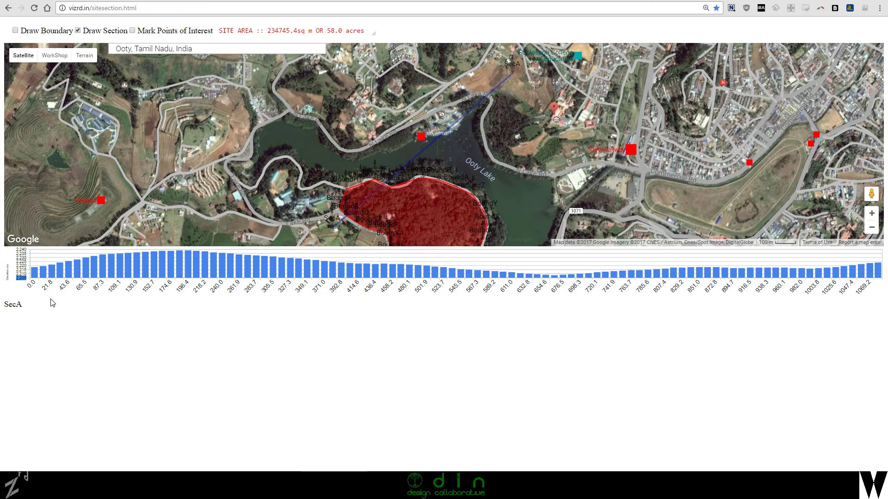
mouse_move(29, 253)
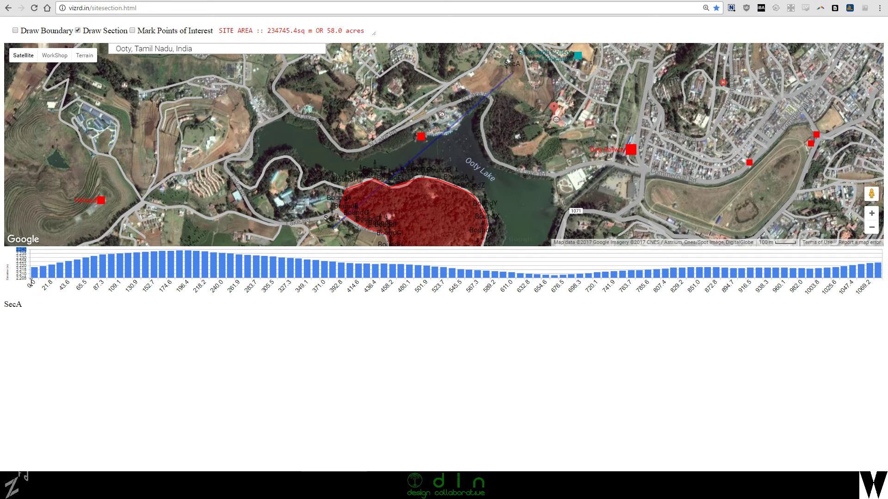
mouse_move(213, 250)
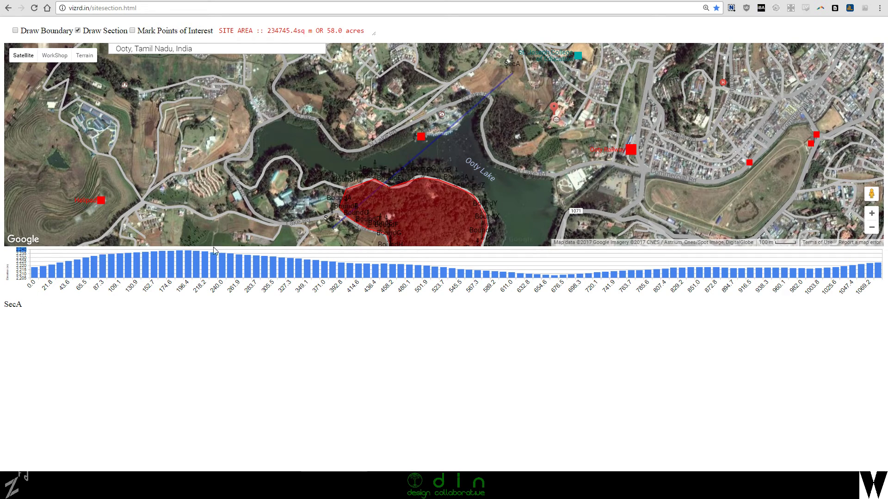
mouse_move(468, 356)
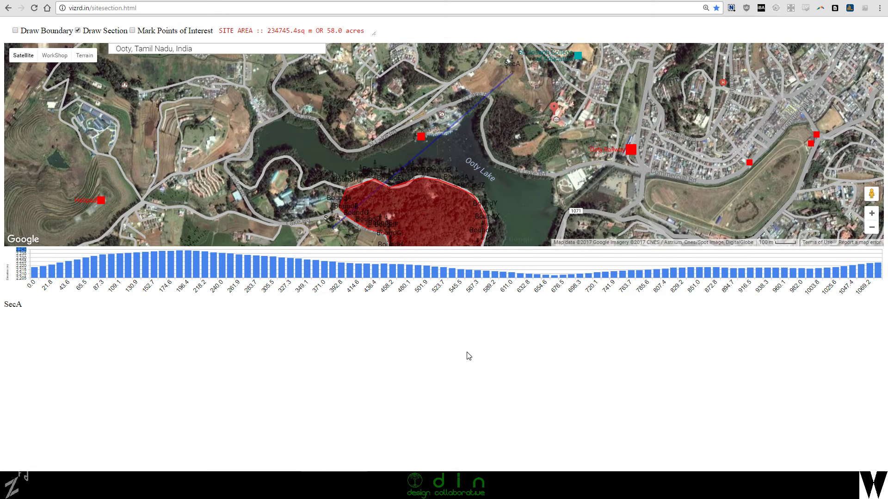
mouse_move(420, 208)
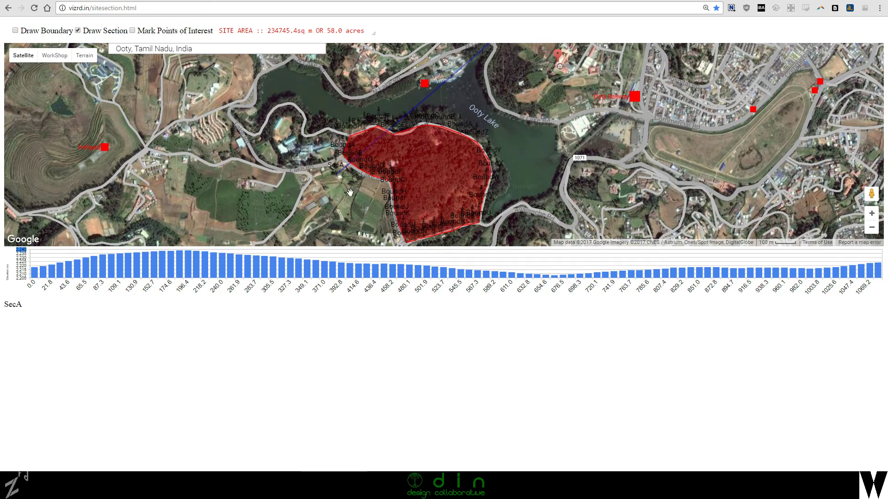
mouse_move(555, 236)
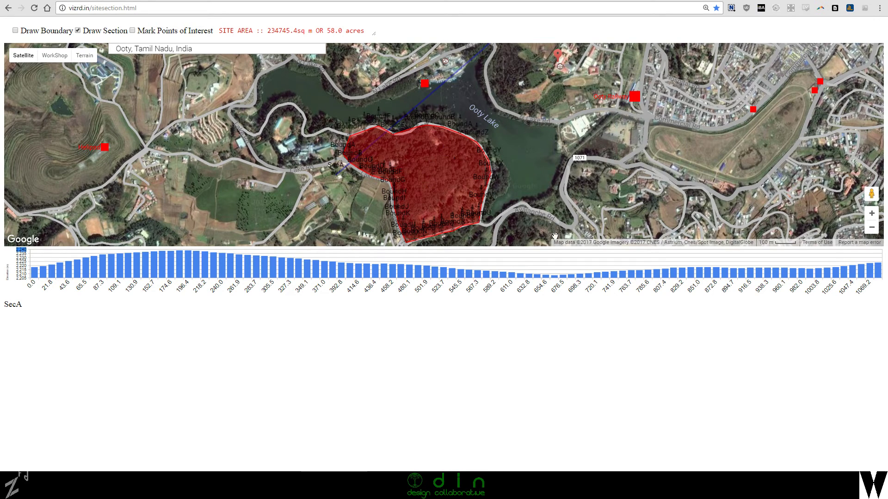
mouse_move(674, 177)
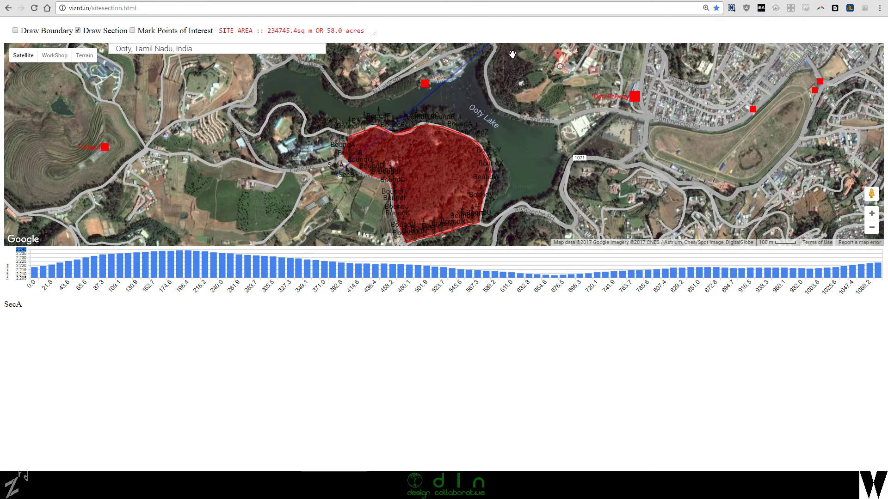
- Scroll down to view the SecB and SecC elevation charts beneath SecA
scroll(down, 3)
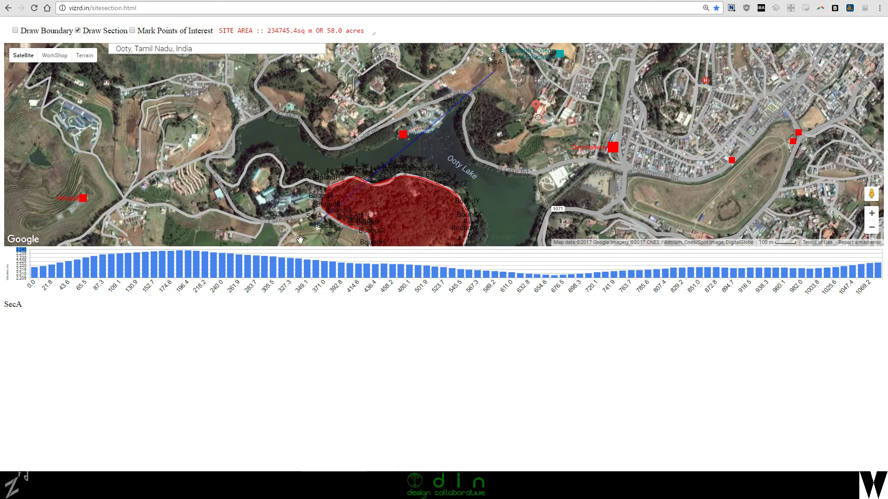
mouse_move(504, 78)
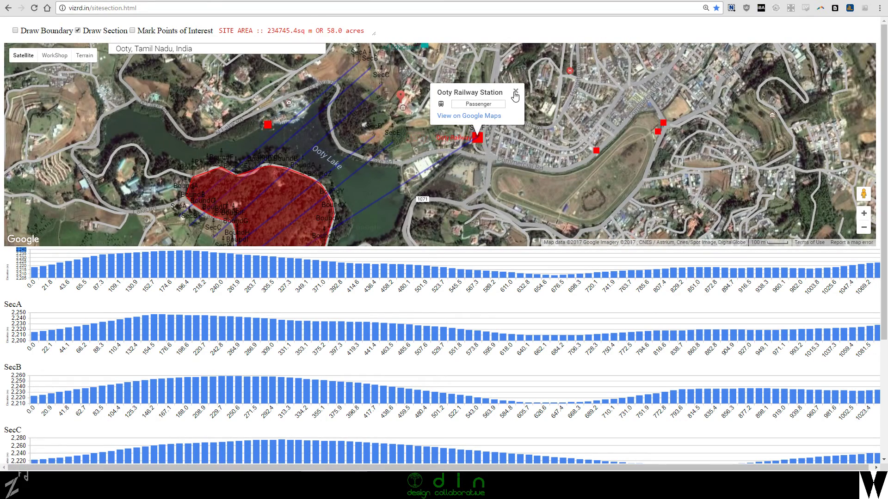
scroll(down, 3)
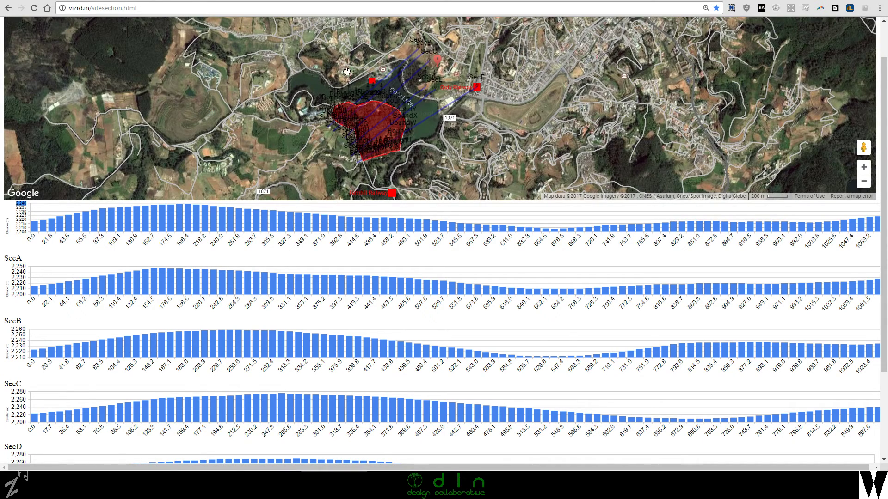
mouse_move(401, 167)
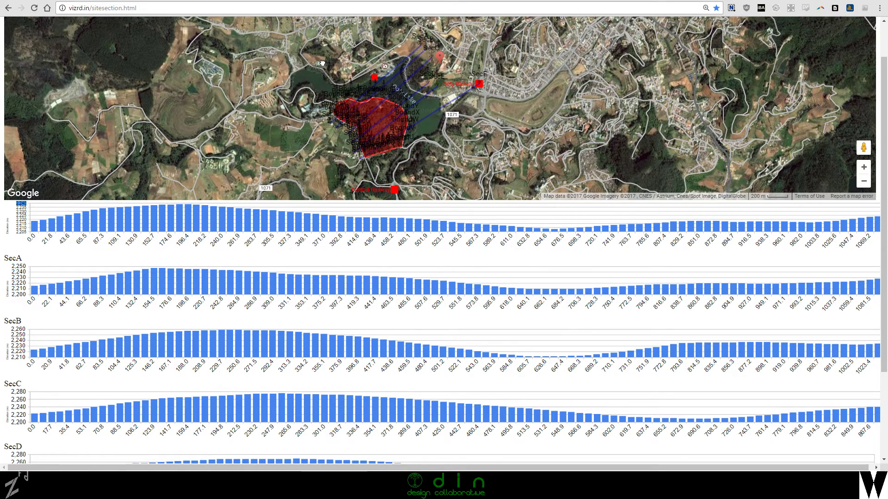
mouse_move(389, 164)
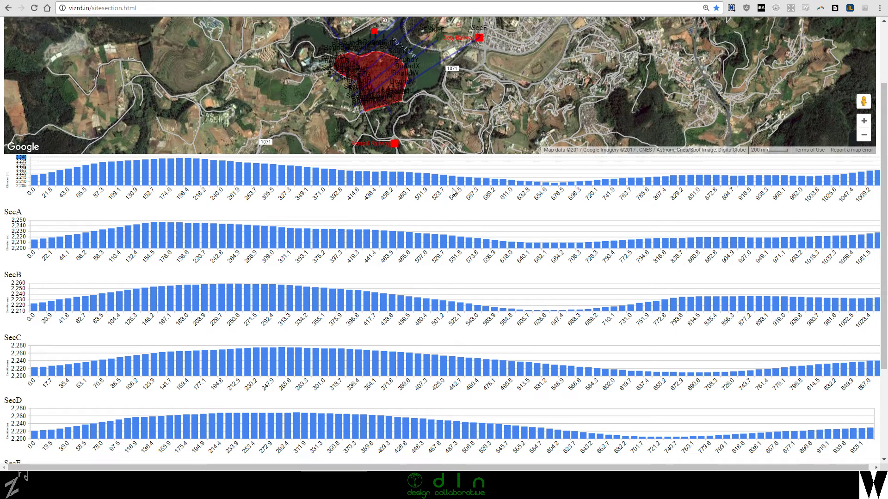
- Scroll down the page to check the elevation charts through SecG
scroll(down, 3)
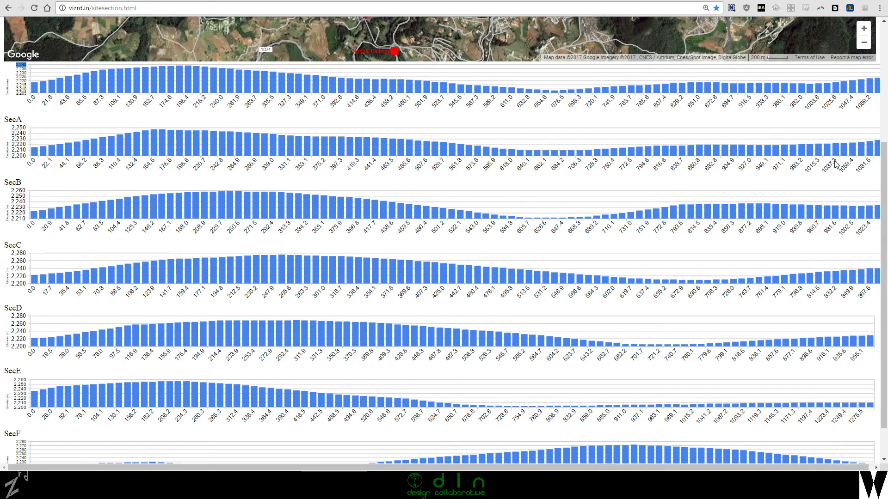
scroll(down, 3)
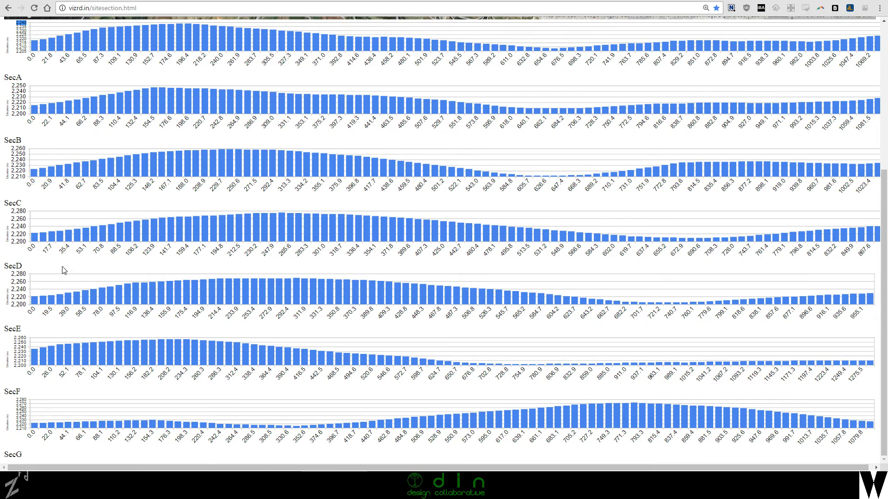
mouse_move(258, 220)
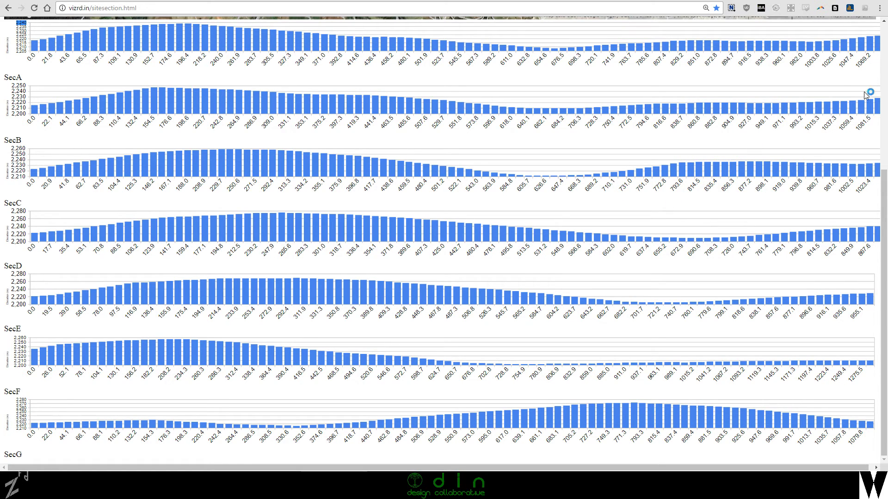
mouse_move(856, 79)
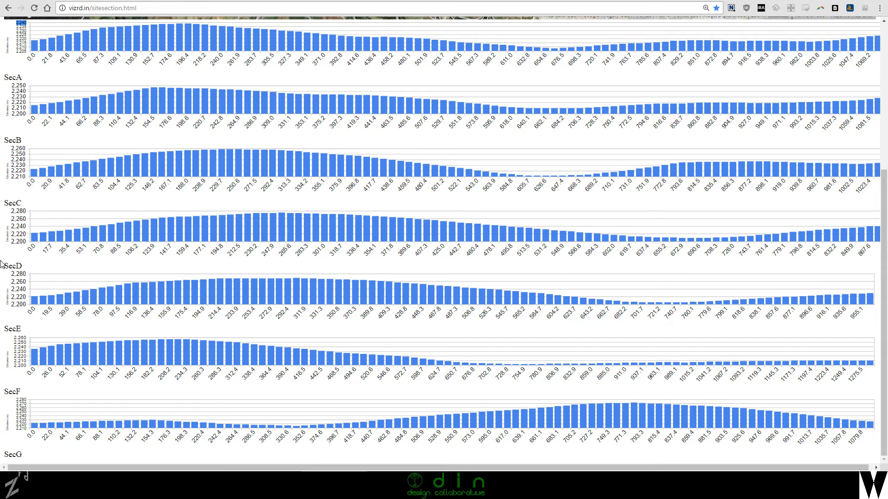
mouse_move(872, 261)
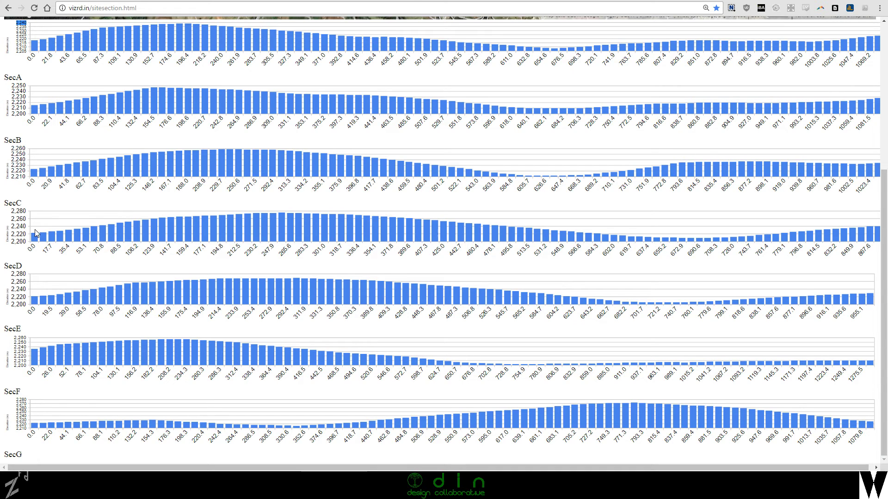
mouse_move(384, 235)
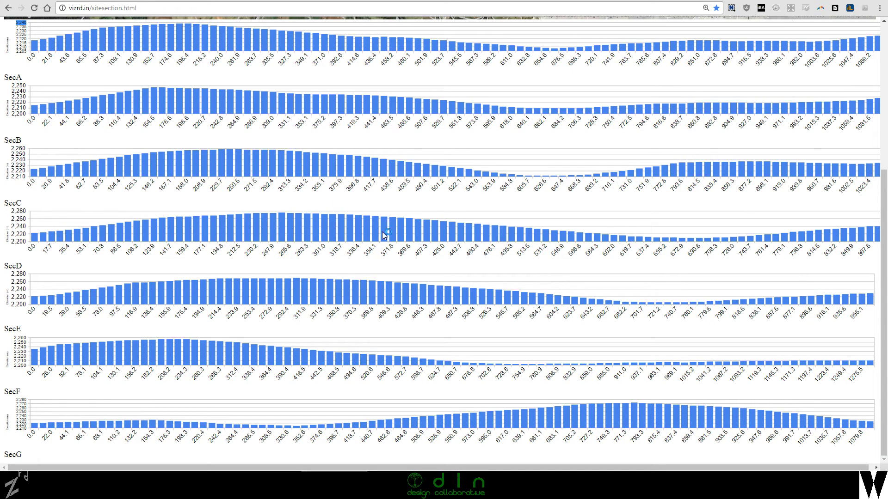
mouse_move(503, 240)
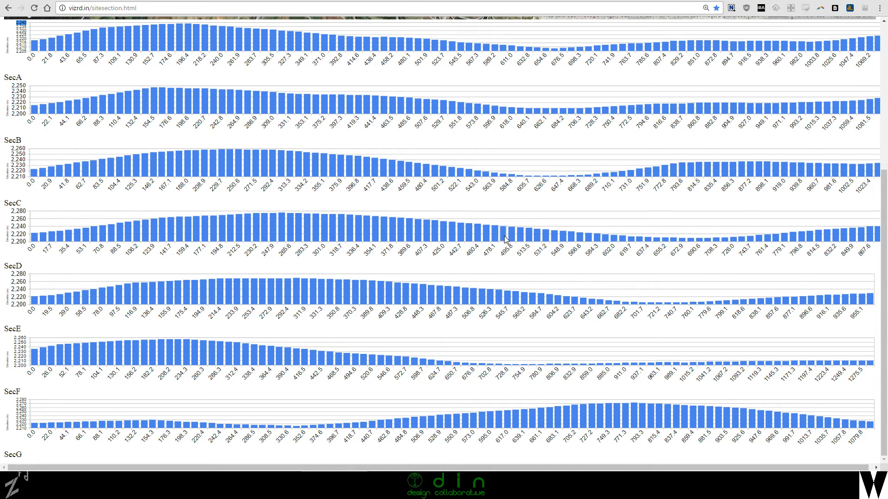
scroll(down, 3)
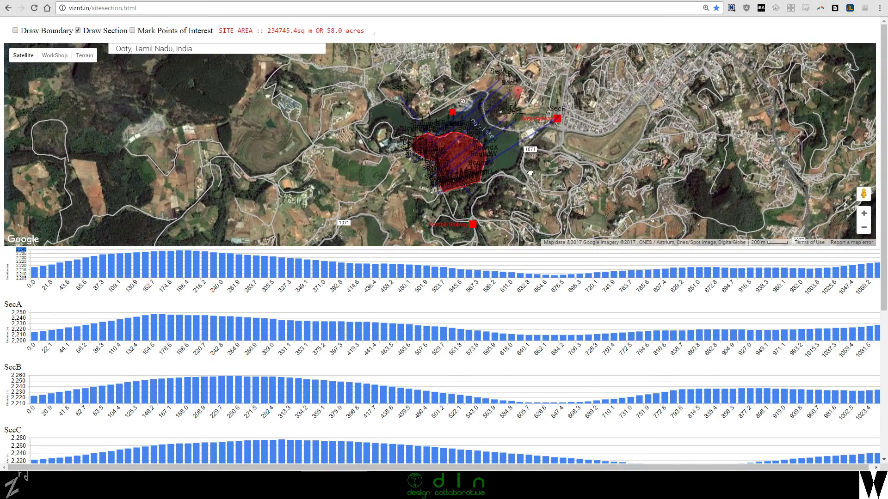
click(55, 56)
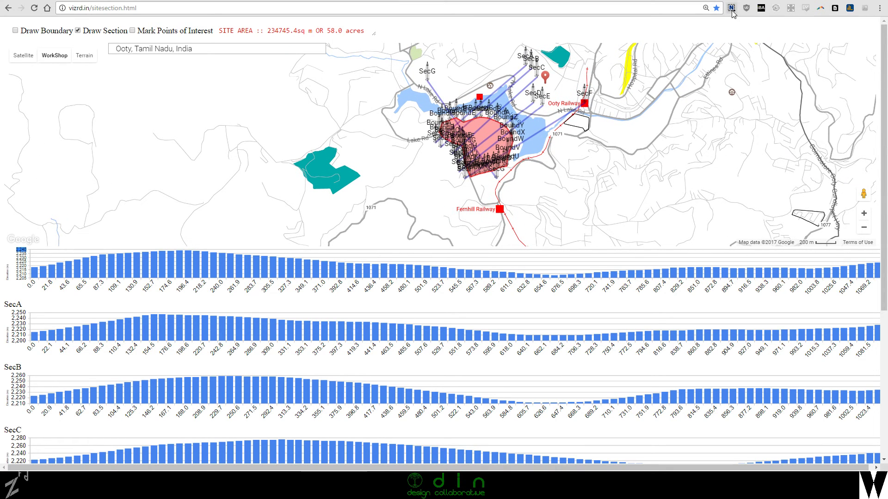
mouse_move(770, 36)
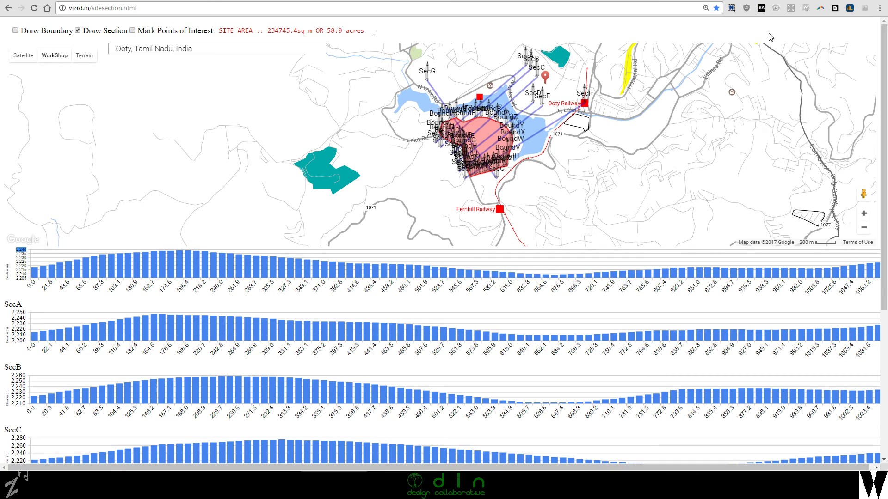
mouse_move(748, 34)
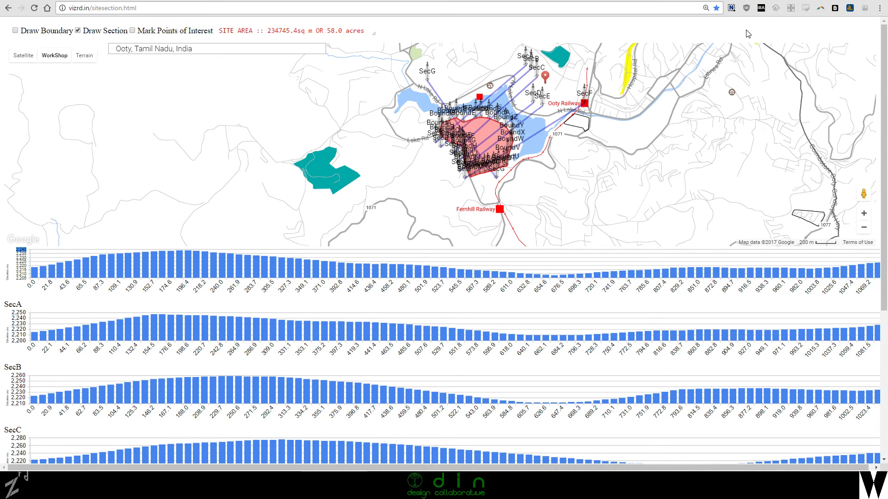
mouse_move(756, 38)
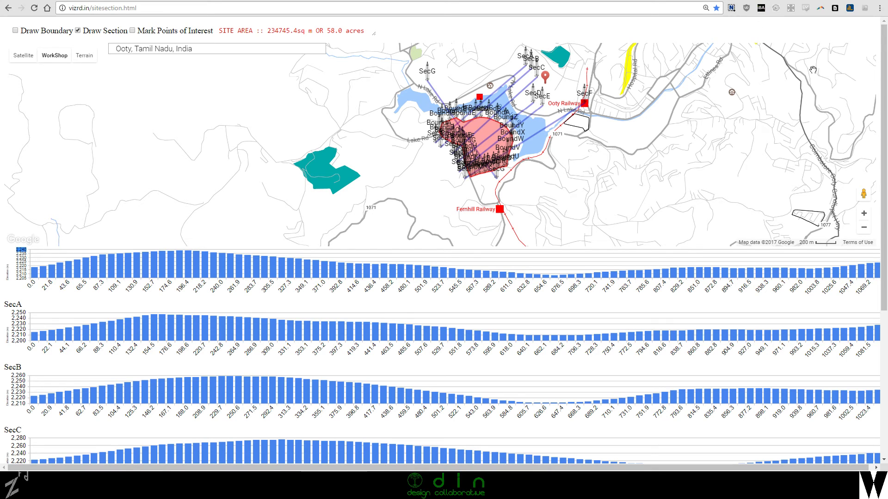
mouse_move(731, 9)
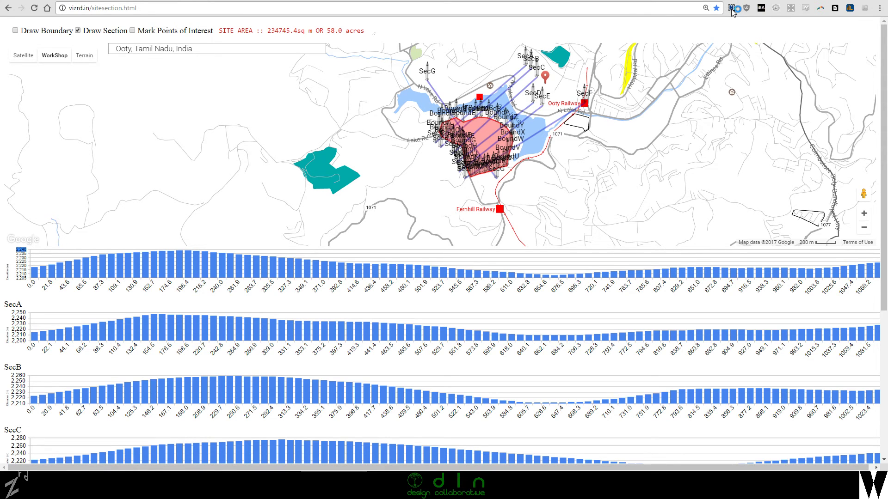
- Bring up the Nimbus Screenshot capture options over the map and charts
click(732, 8)
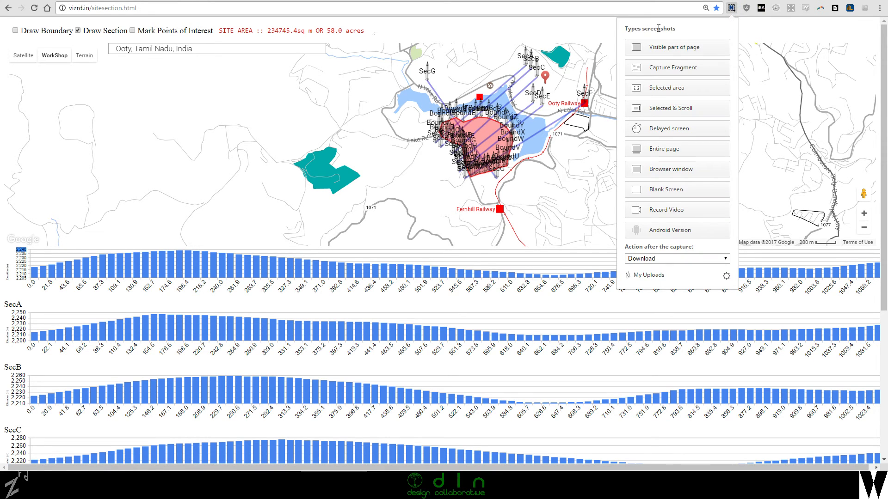
mouse_move(753, 19)
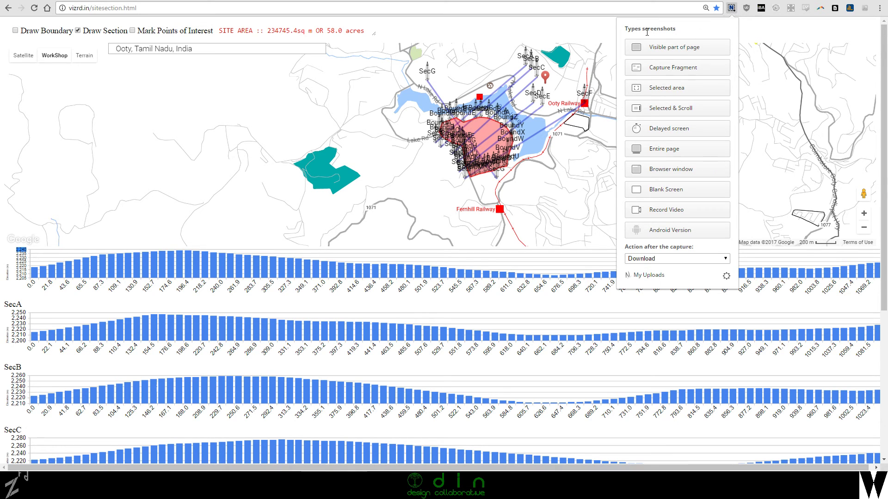
mouse_move(672, 186)
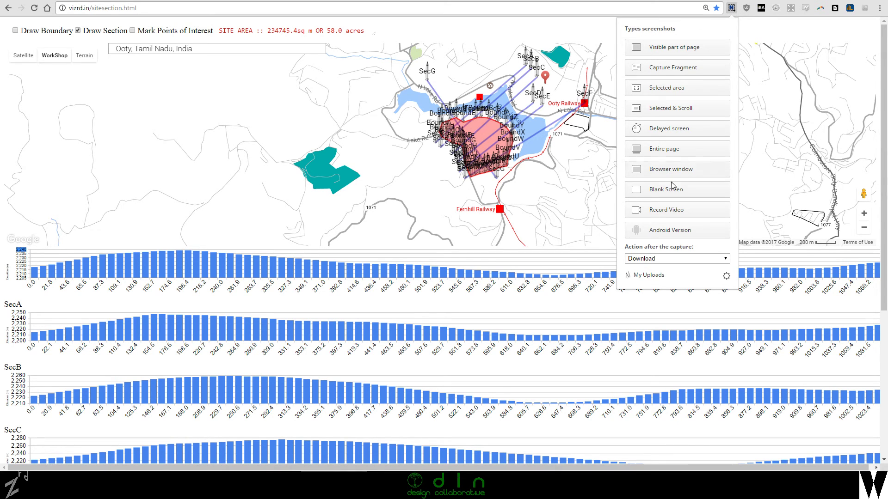
mouse_move(685, 155)
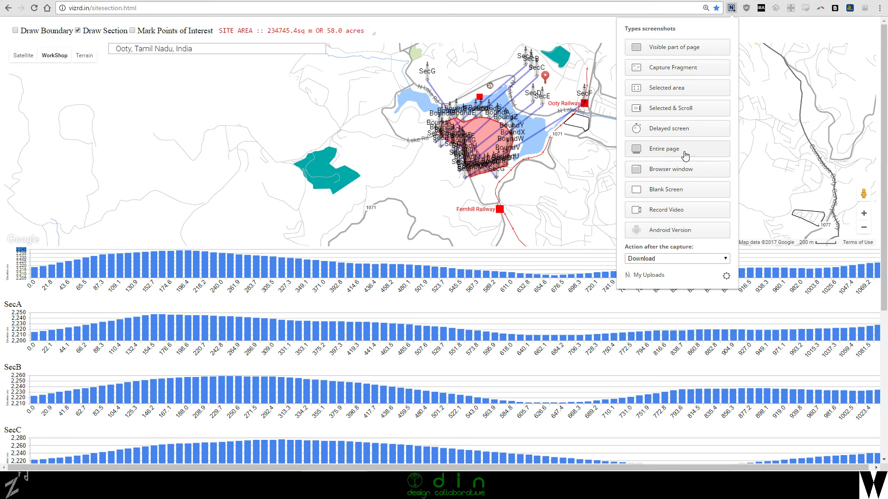
mouse_move(674, 153)
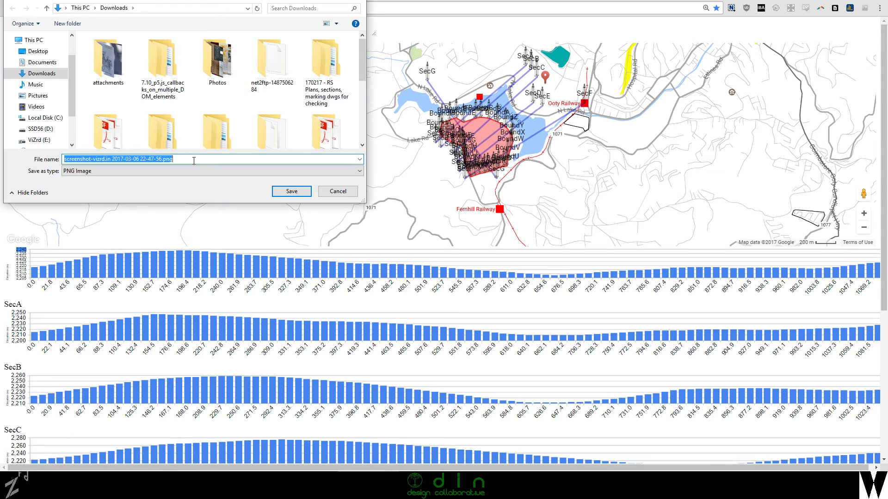
- Save the full-page screenshot as a PNG on the Desktop and view it
click(38, 51)
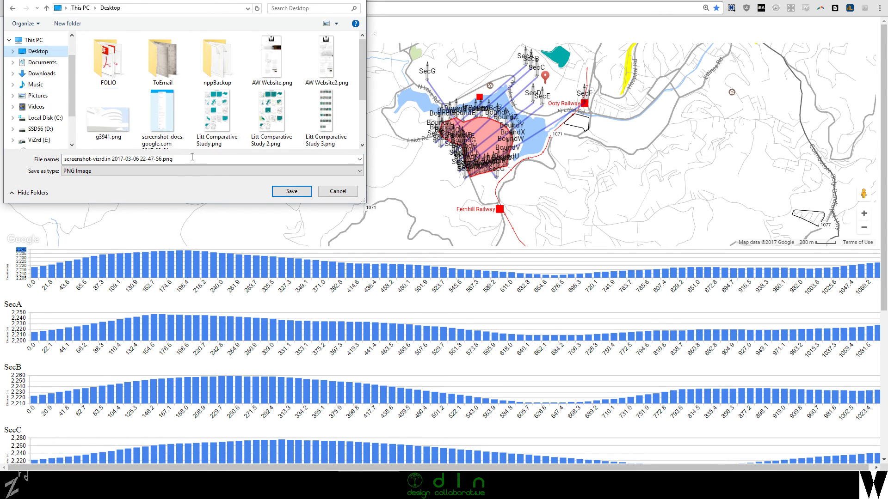
click(291, 190)
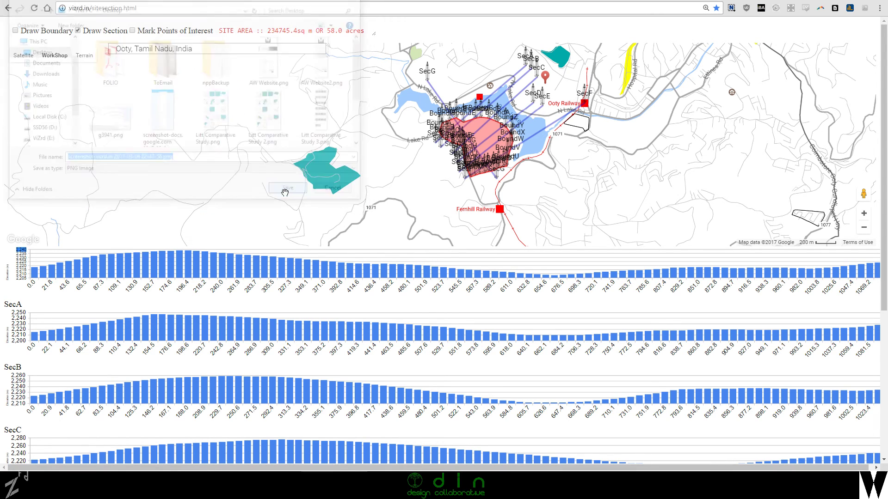
click(287, 188)
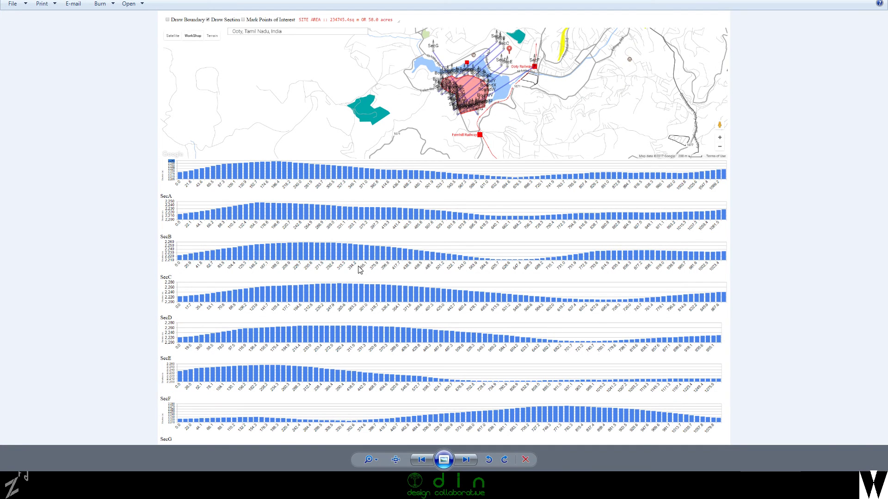
mouse_move(456, 123)
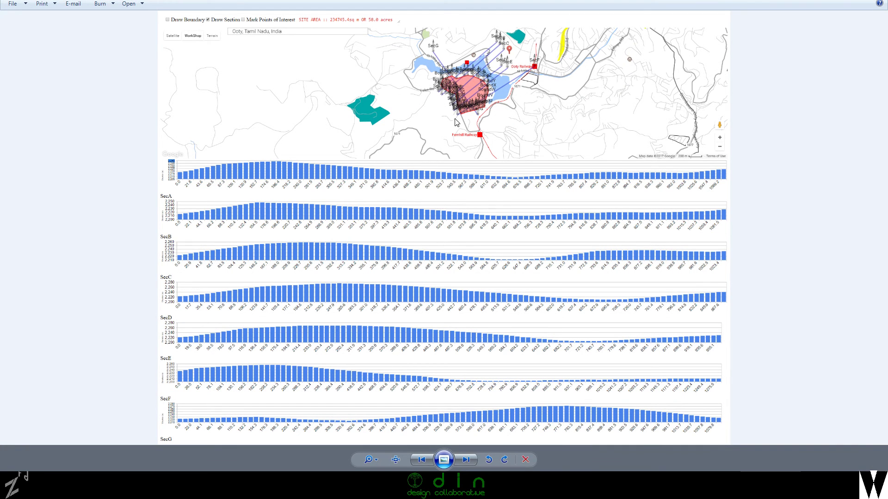
mouse_move(601, 214)
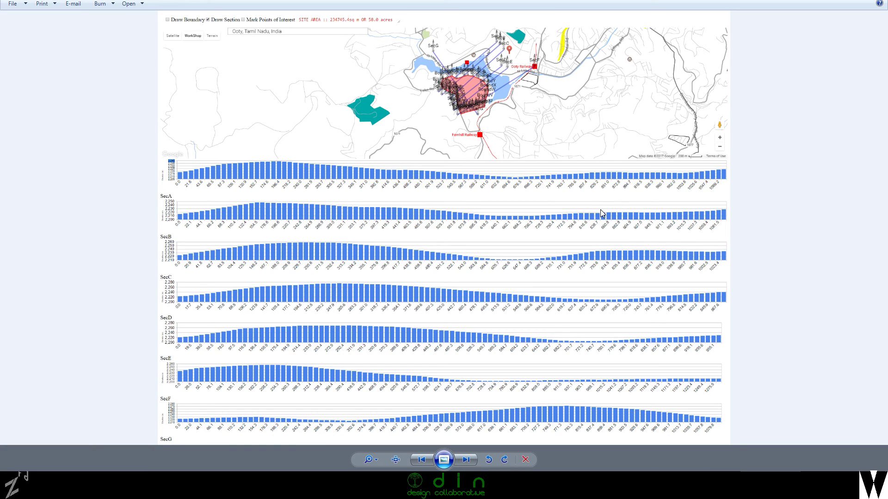
mouse_move(336, 176)
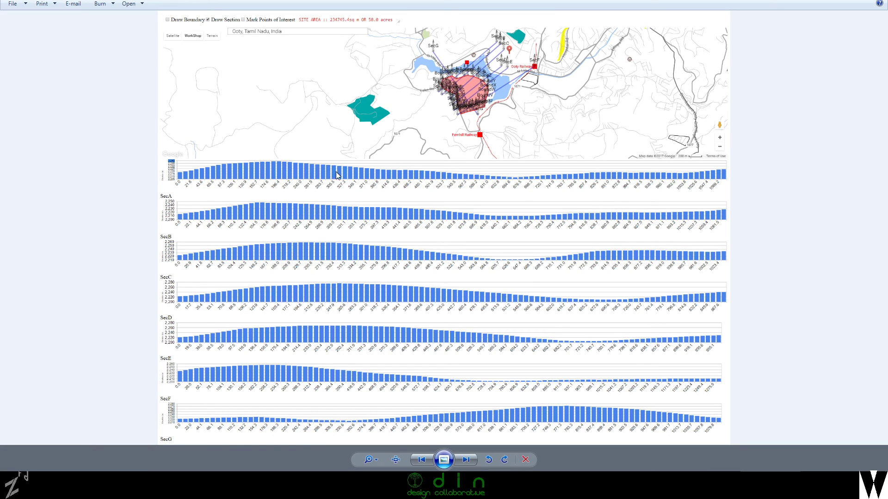
mouse_move(336, 214)
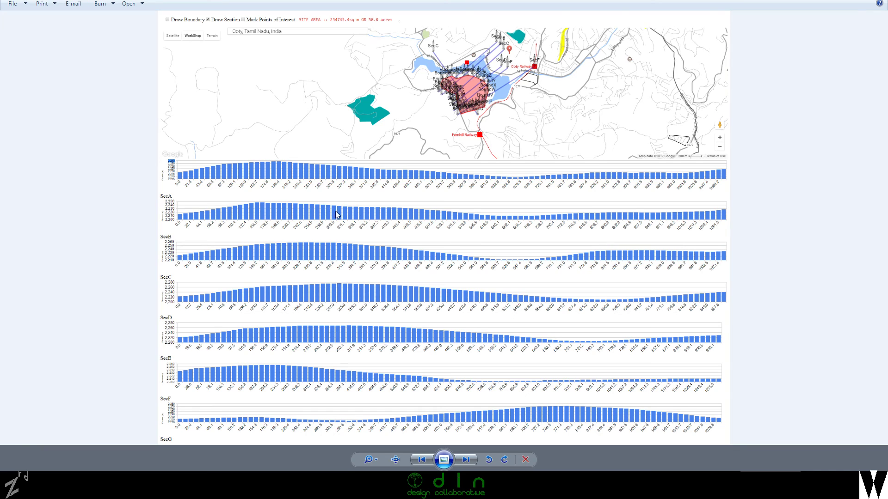
mouse_move(824, 245)
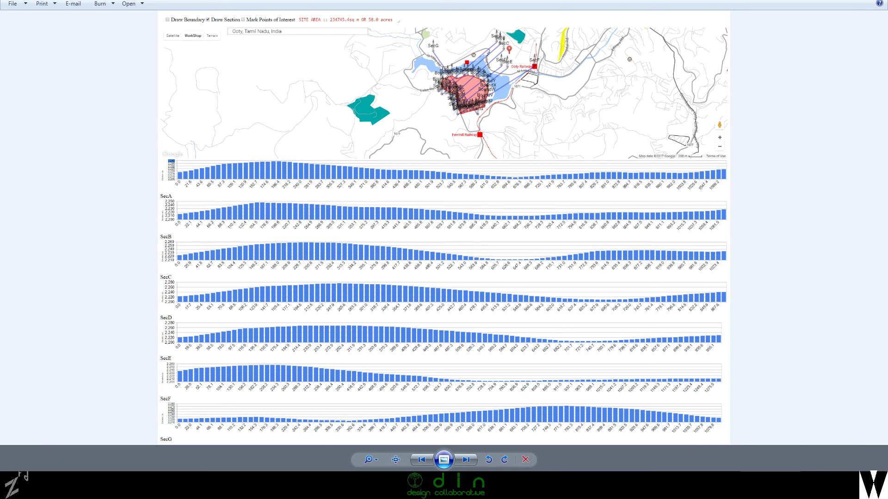
mouse_move(252, 163)
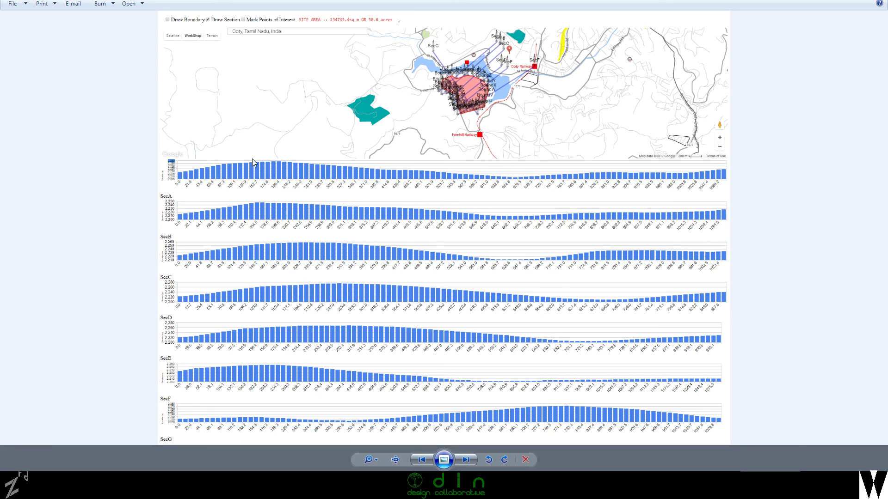
mouse_move(726, 196)
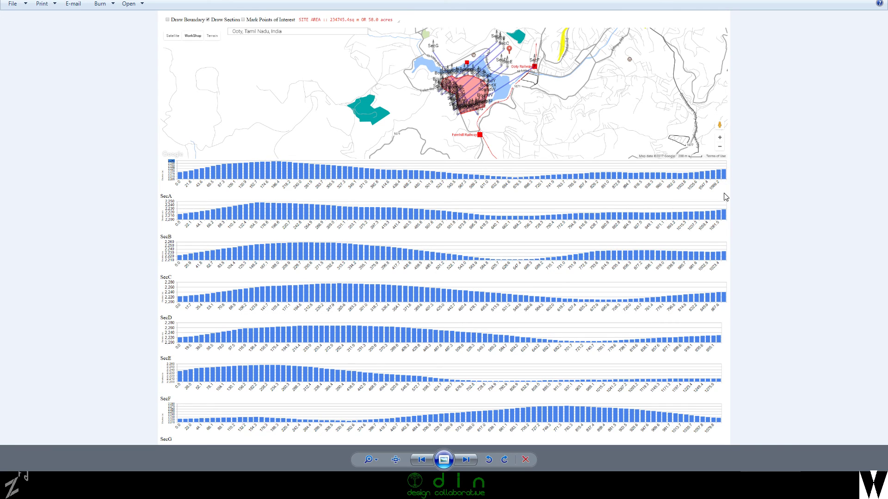
mouse_move(234, 181)
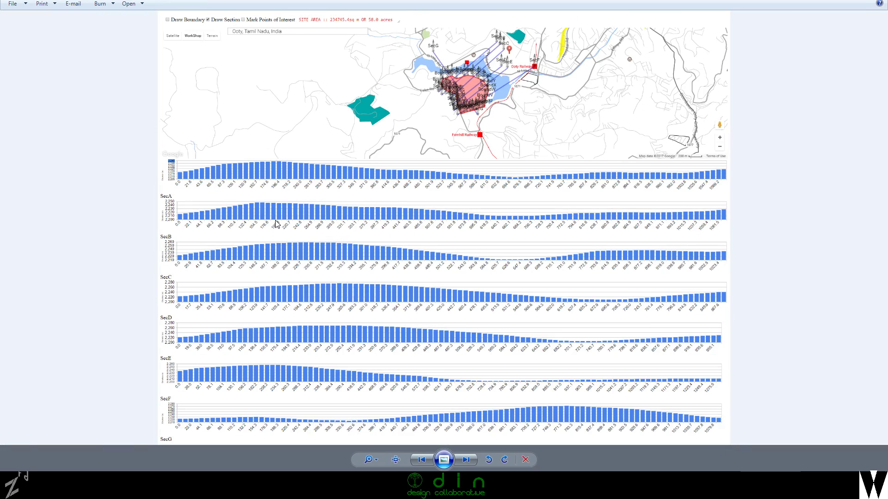
mouse_move(397, 199)
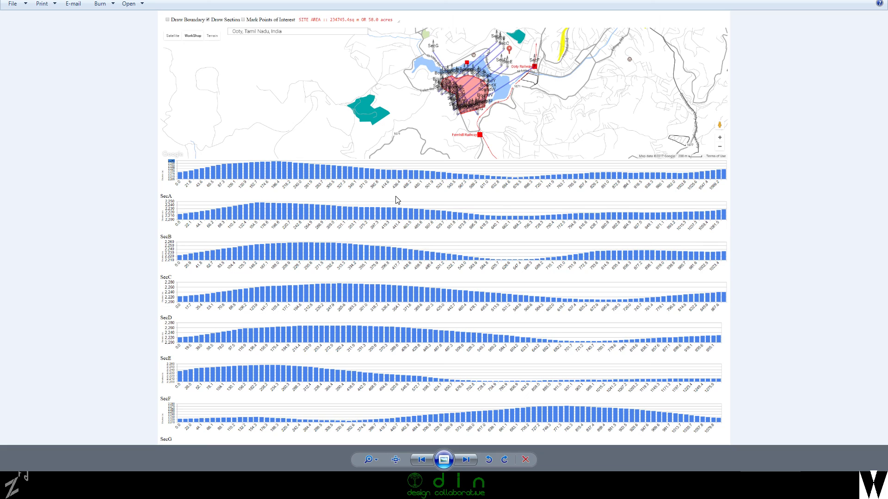
mouse_move(486, 255)
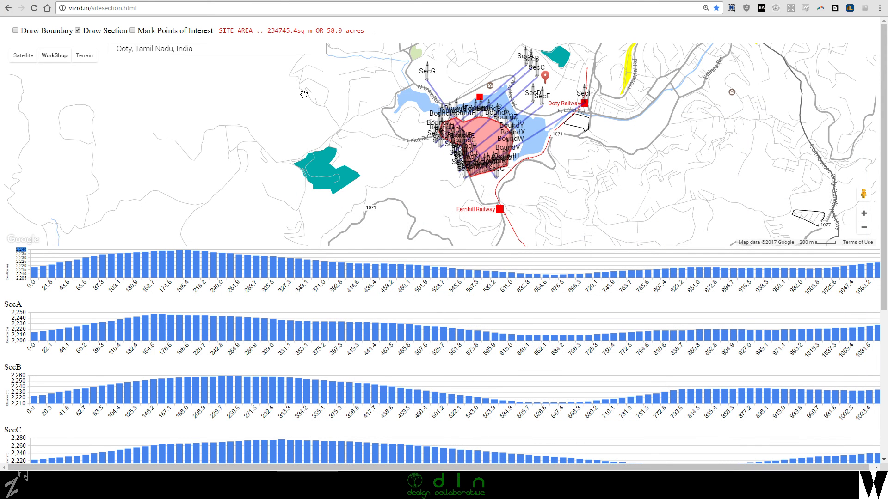
mouse_move(381, 179)
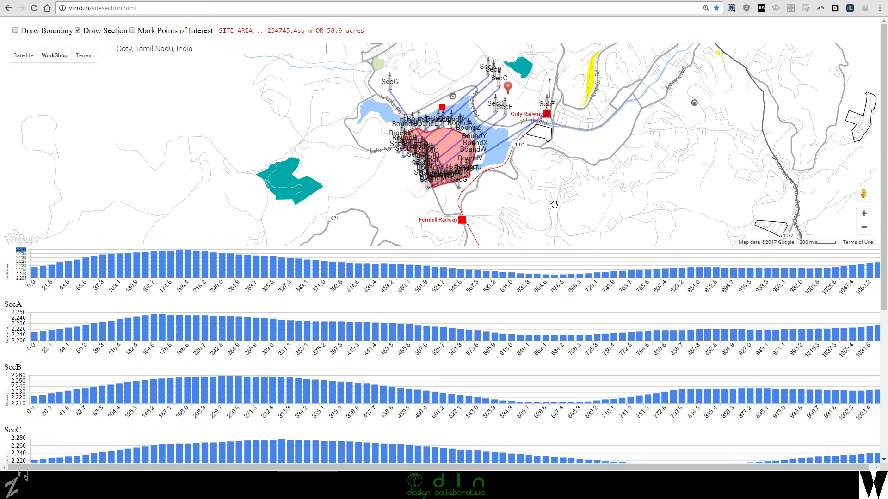
mouse_move(552, 212)
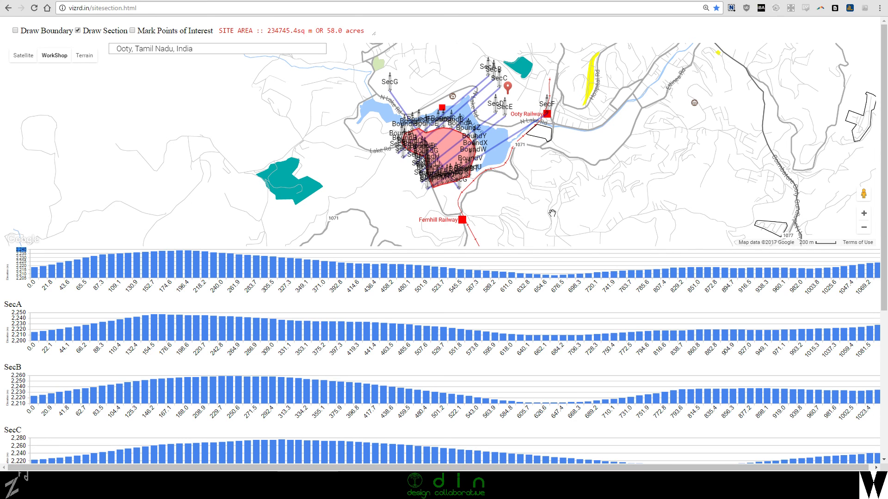
- Switch the base map to Terrain so the Ooty site and sections show over contour shading
click(84, 55)
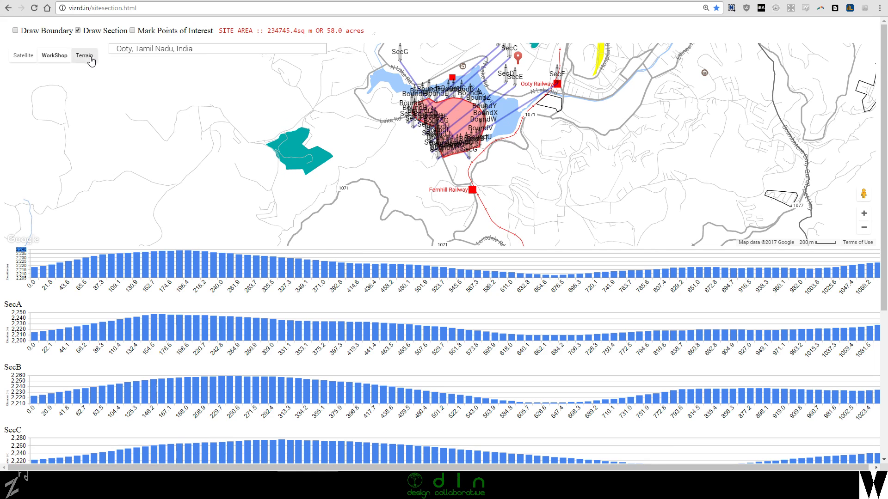
click(84, 56)
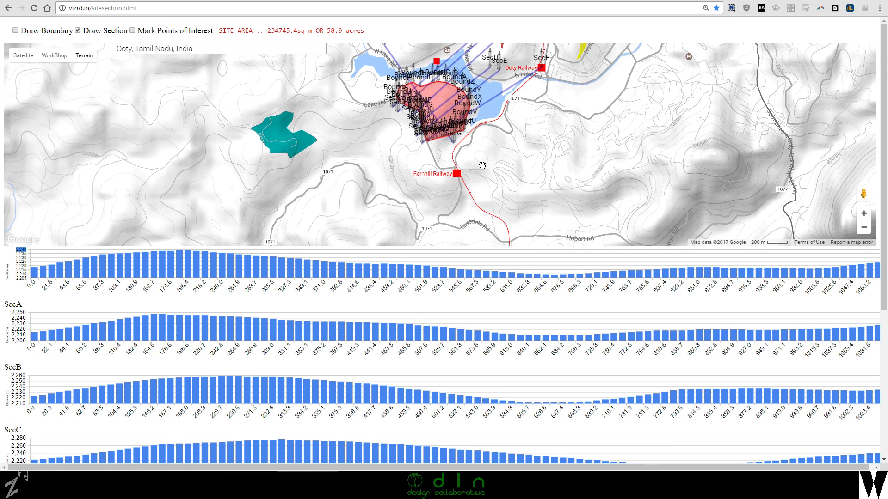